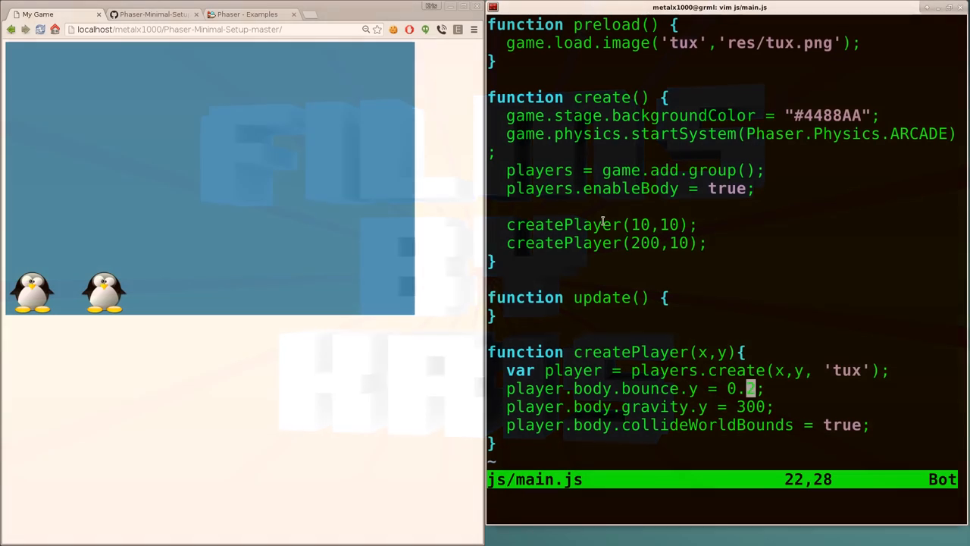
Add a playerUpdate() call inside the update() function
type("2")
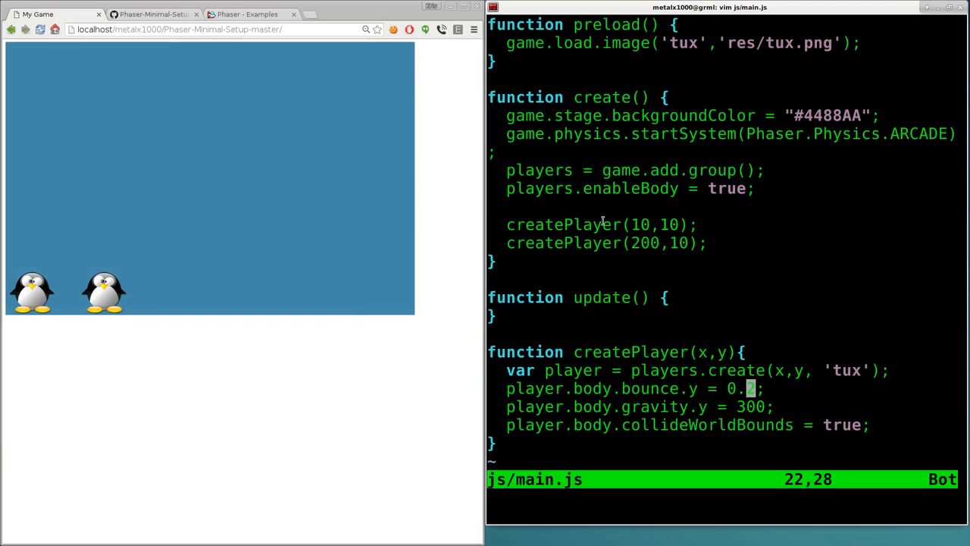
type("2")
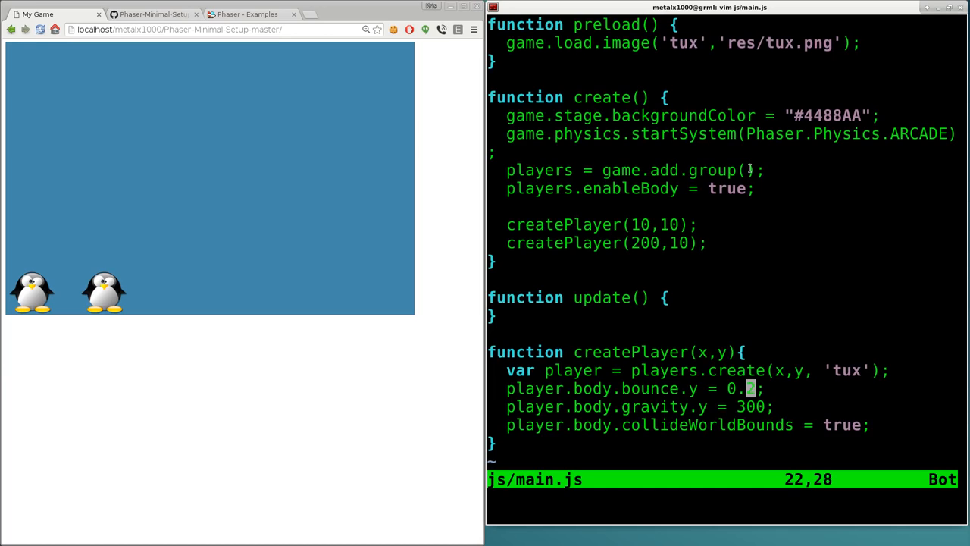
type("2")
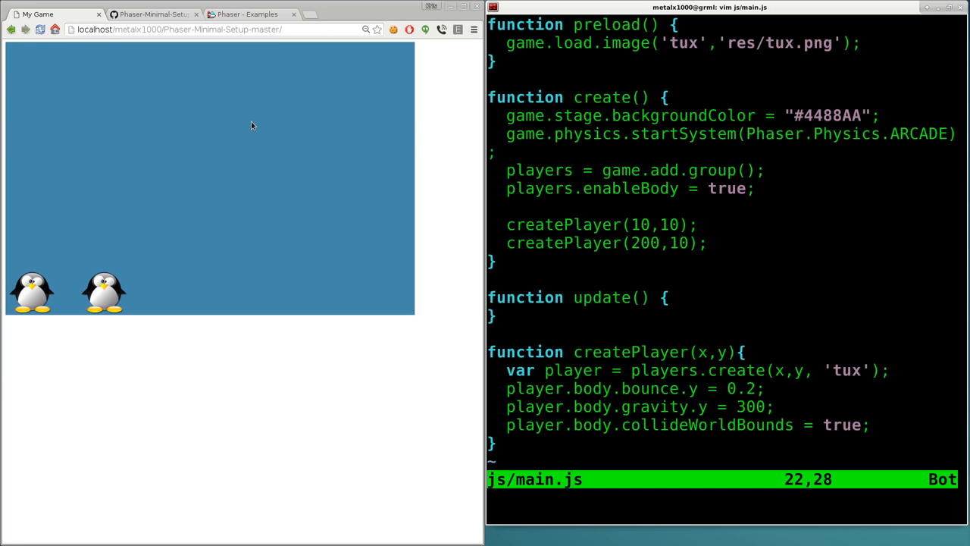
mouse_move(244, 207)
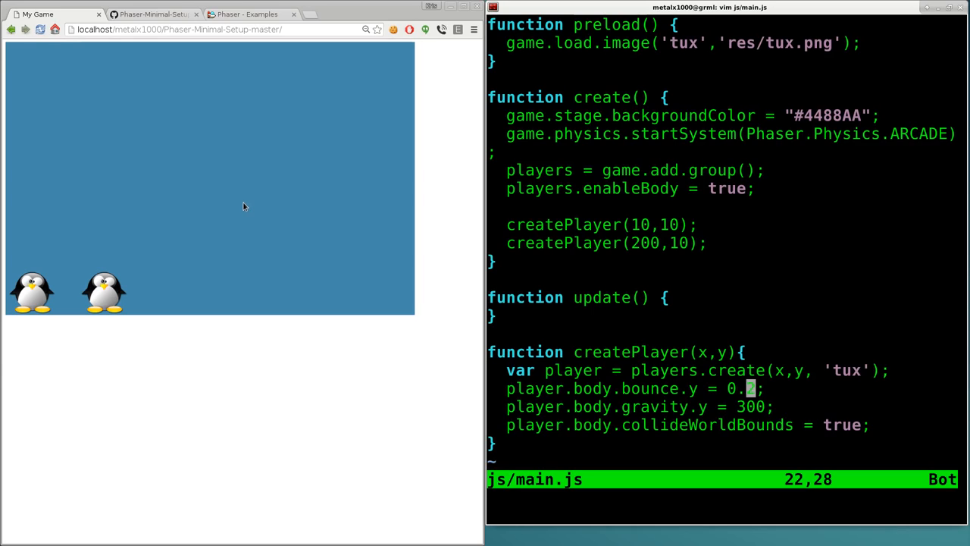
type("2")
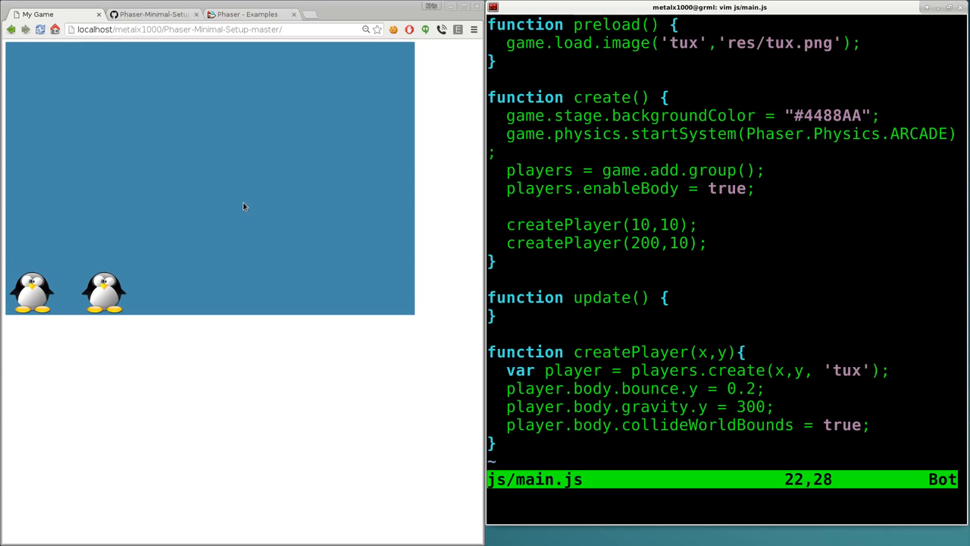
mouse_move(238, 277)
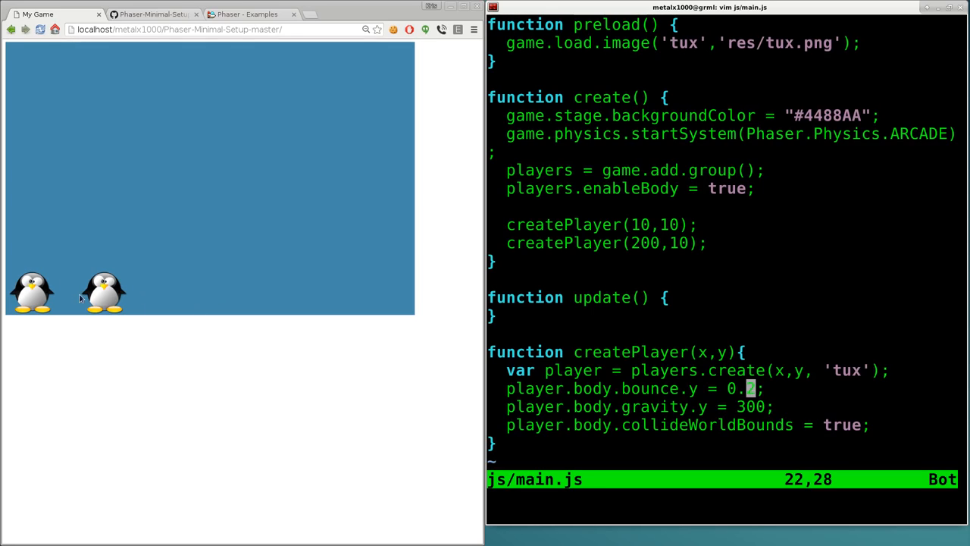
type("2")
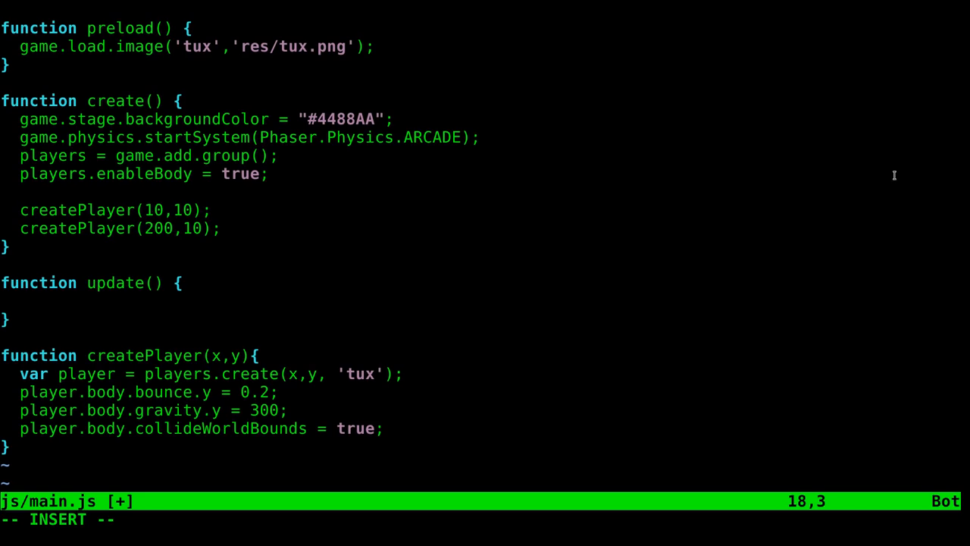
type("player")
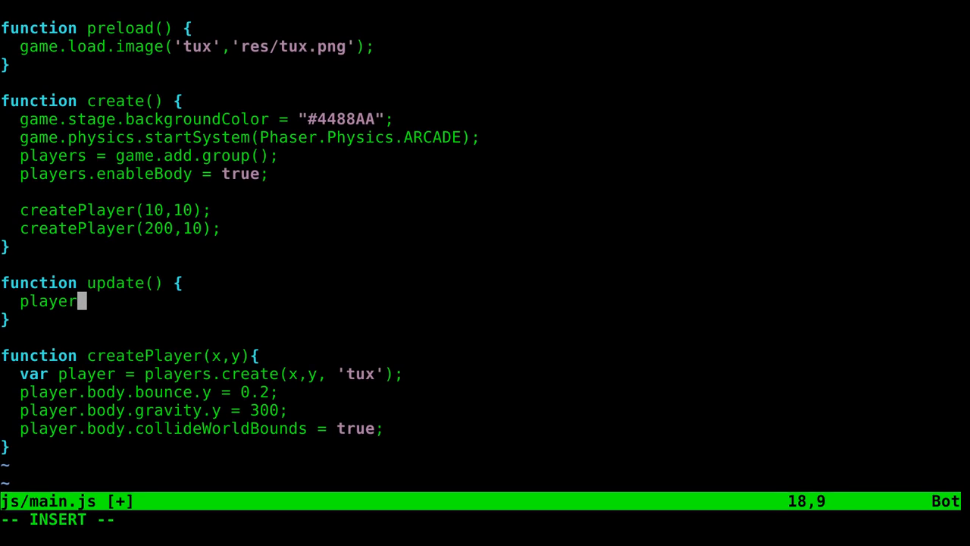
type("Update")
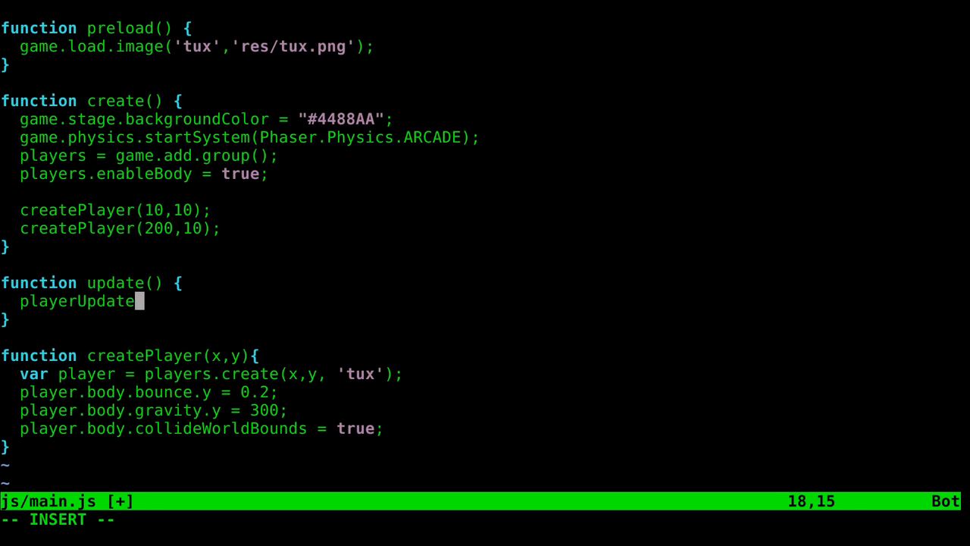
type("();")
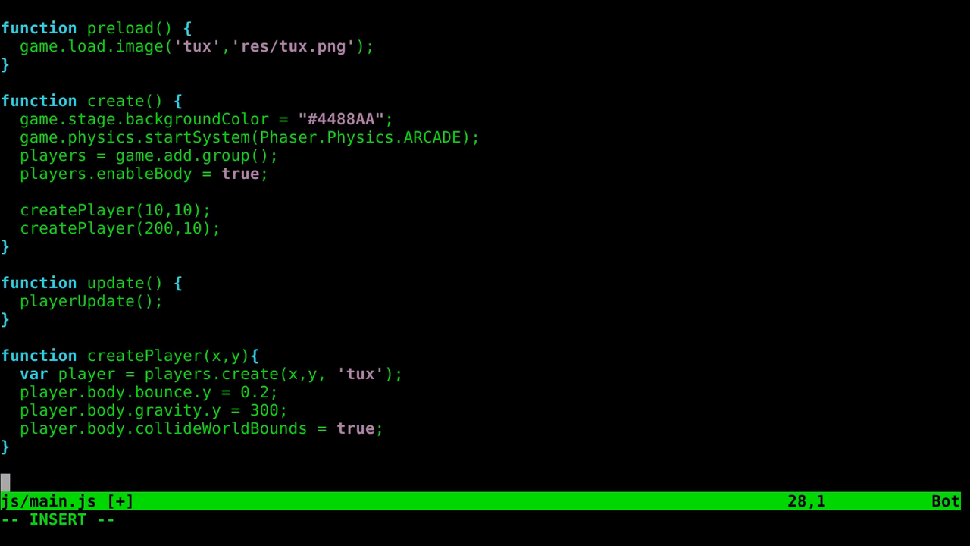
Start a new function playerUpdate(){ at the bottom of main.js
type("function")
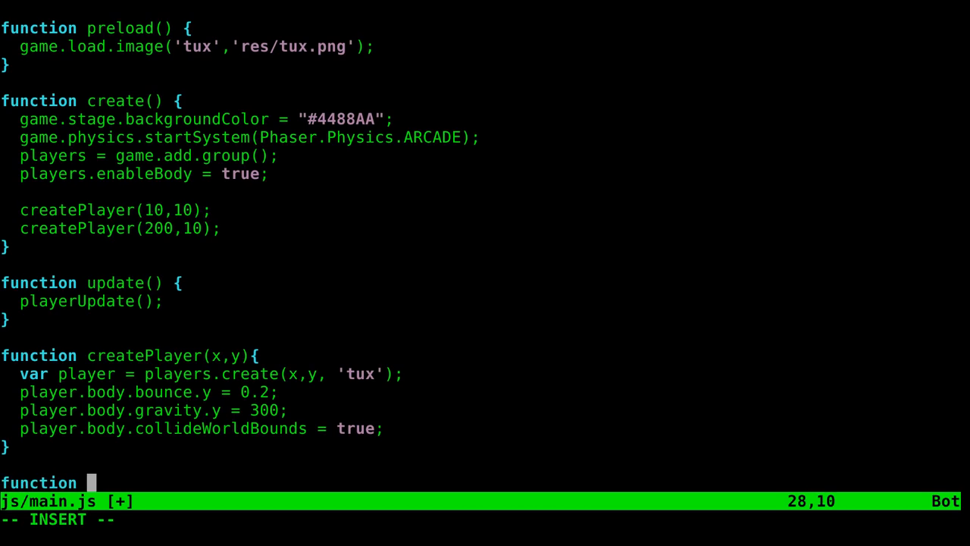
type("play")
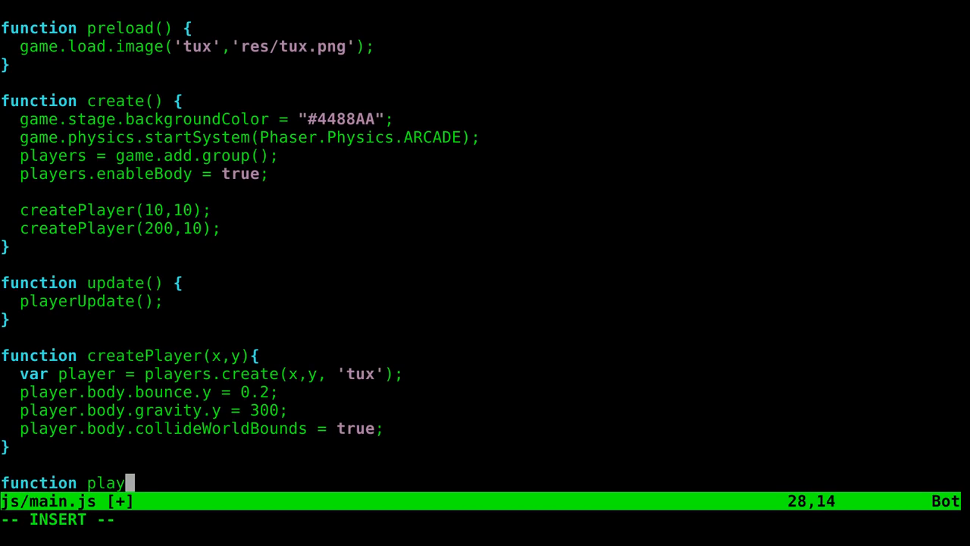
type("erUpda")
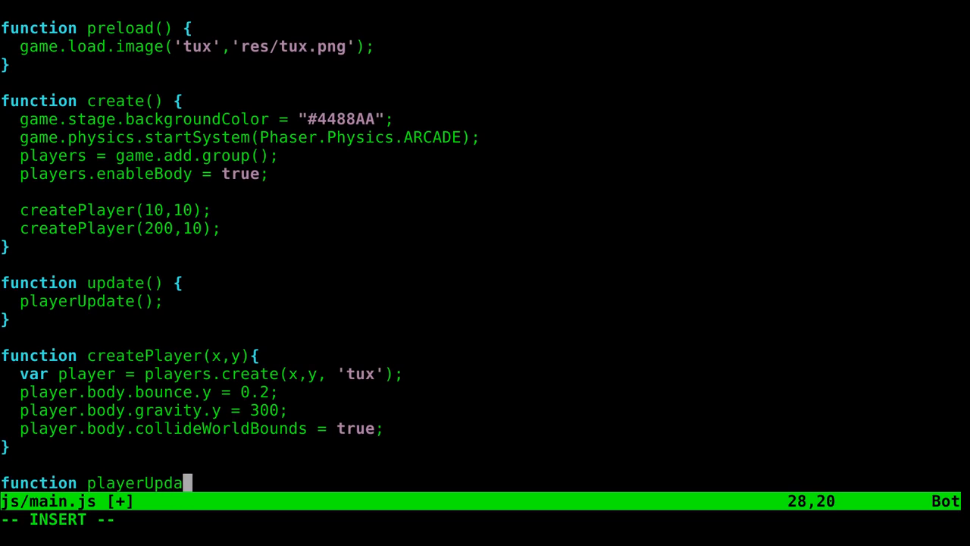
type("te(){")
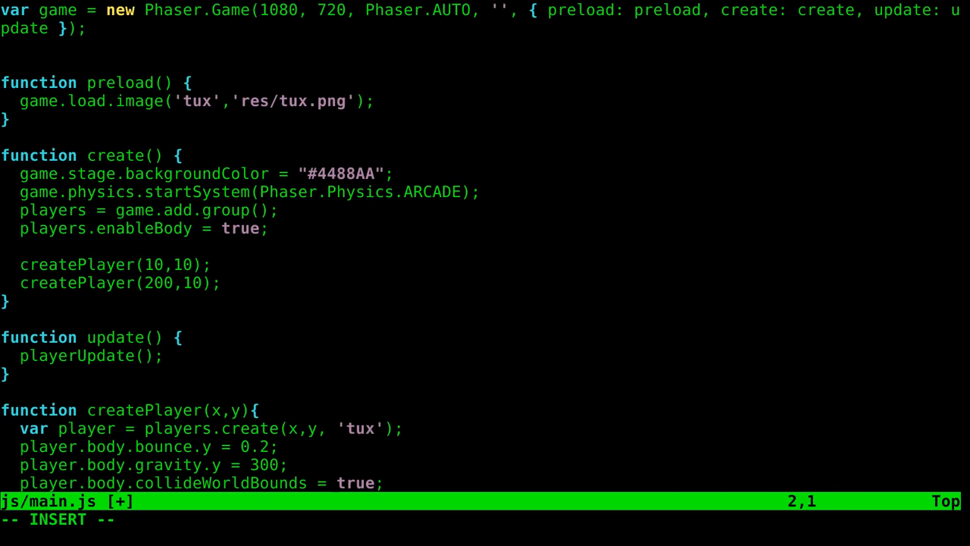
Declare var cursors; on a new line below the Phaser.Game line
type("var")
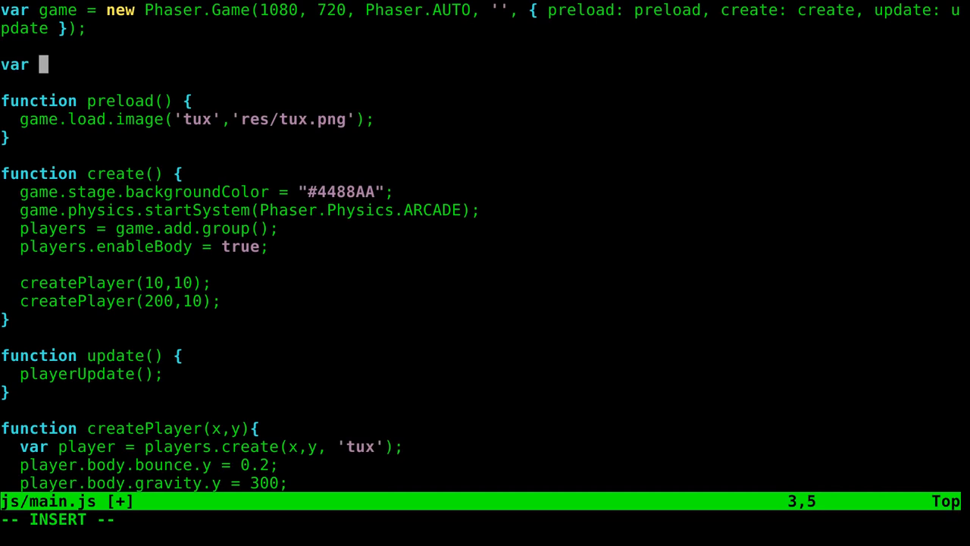
type("cur")
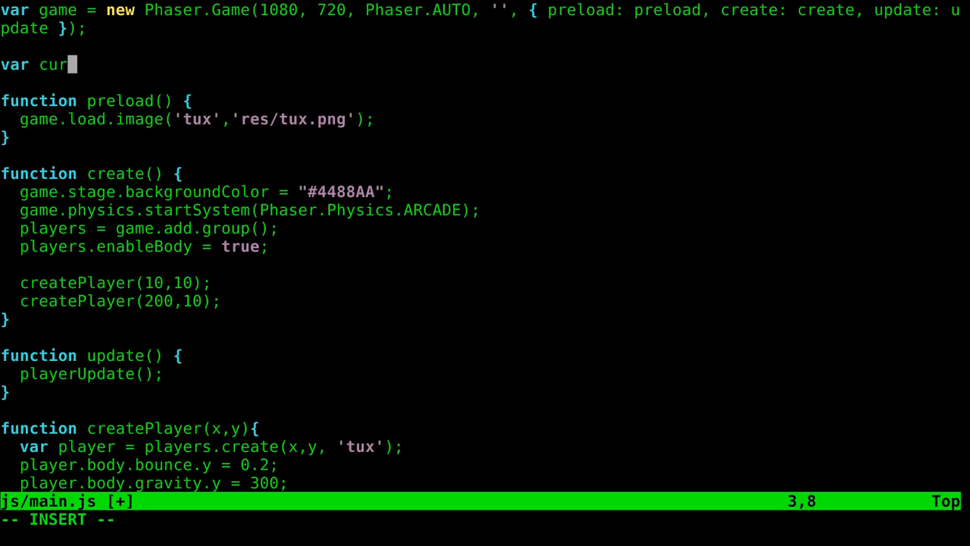
type("sors;")
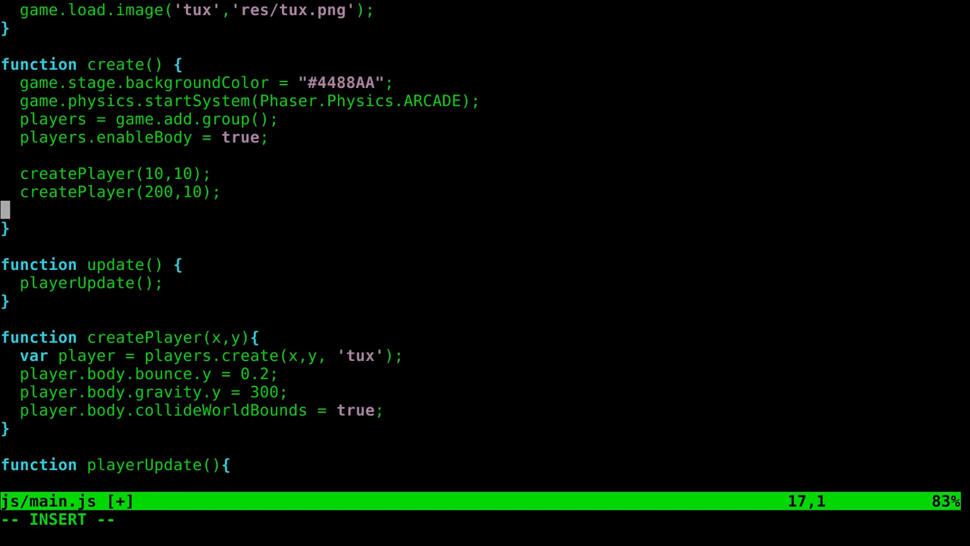
Complete create()'s last line as cursors = game.input.keyboard.createCoursorKeys();
type("cursors =")
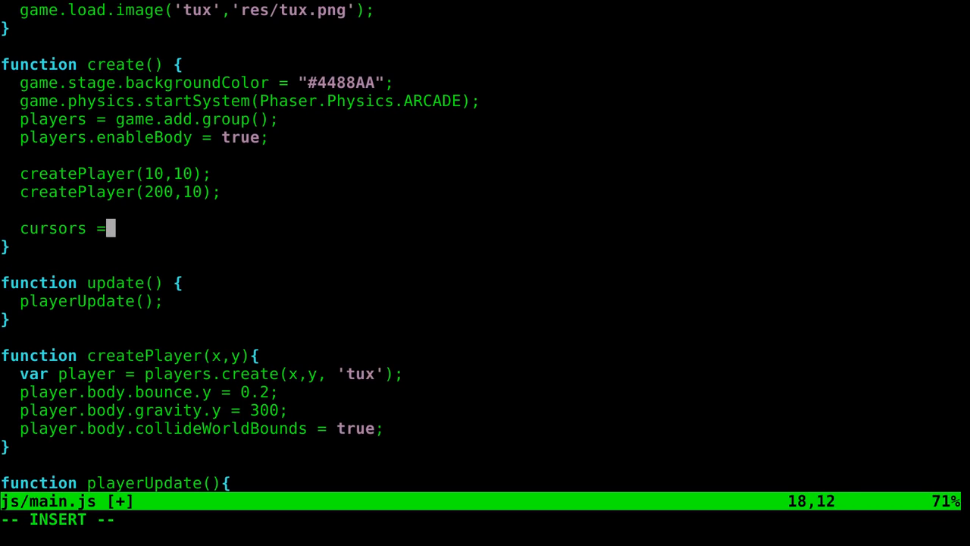
type("game")
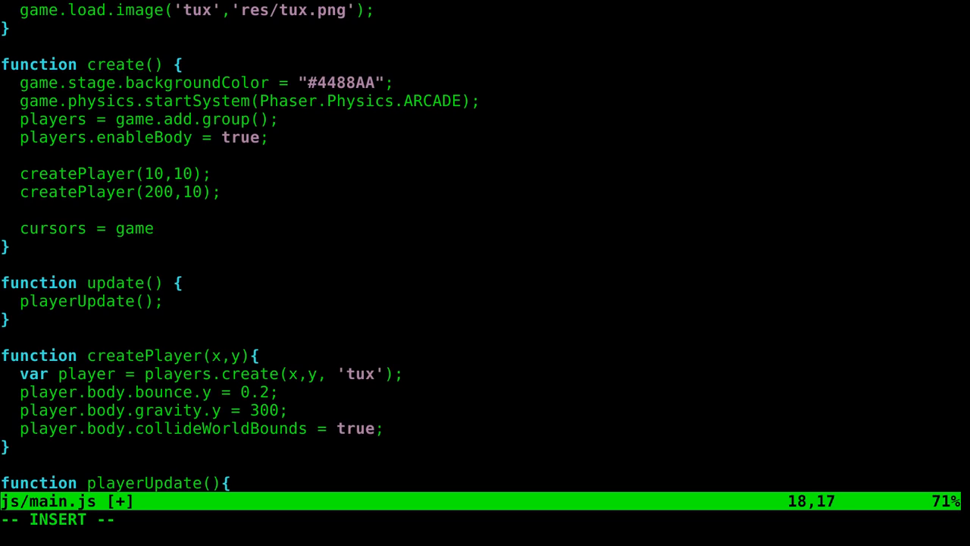
type(".")
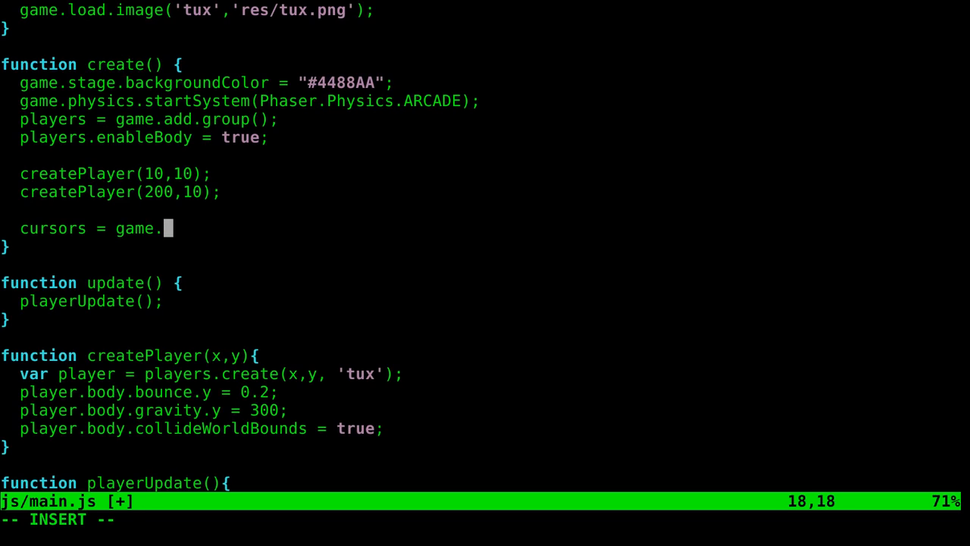
type("input.")
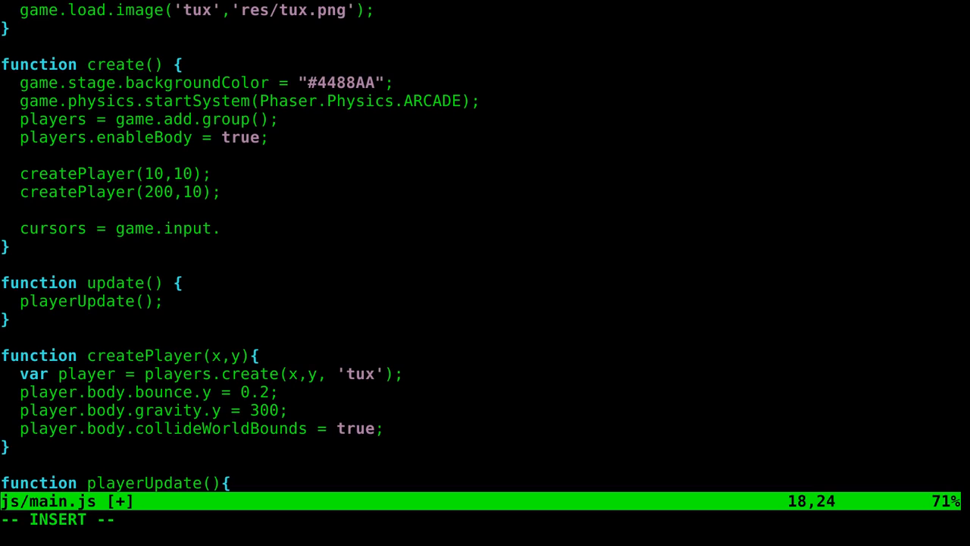
type("keyboard")
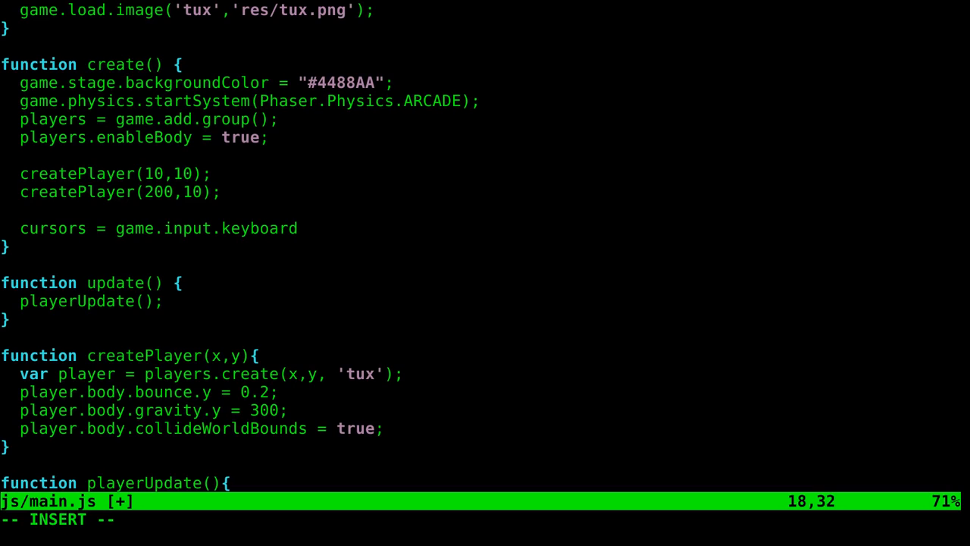
type(".create")
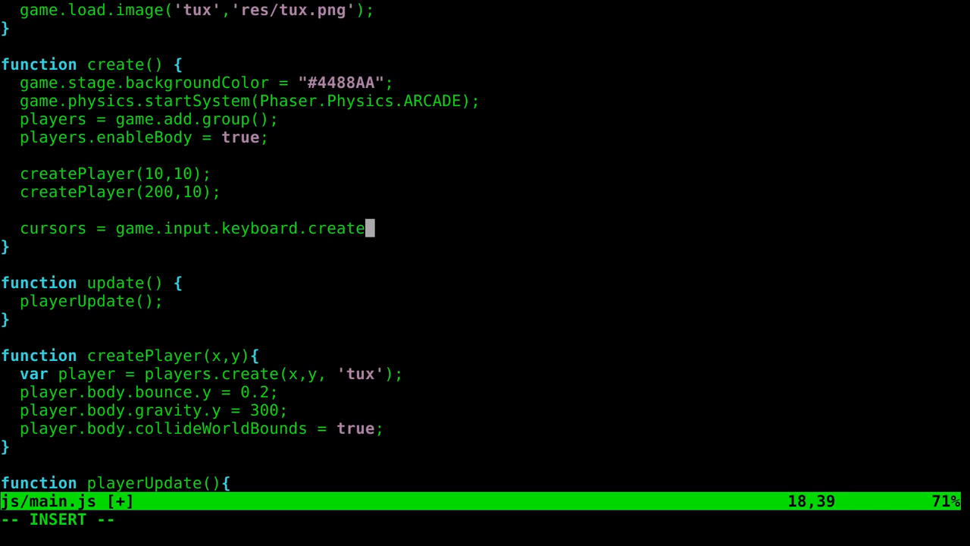
type("Cur")
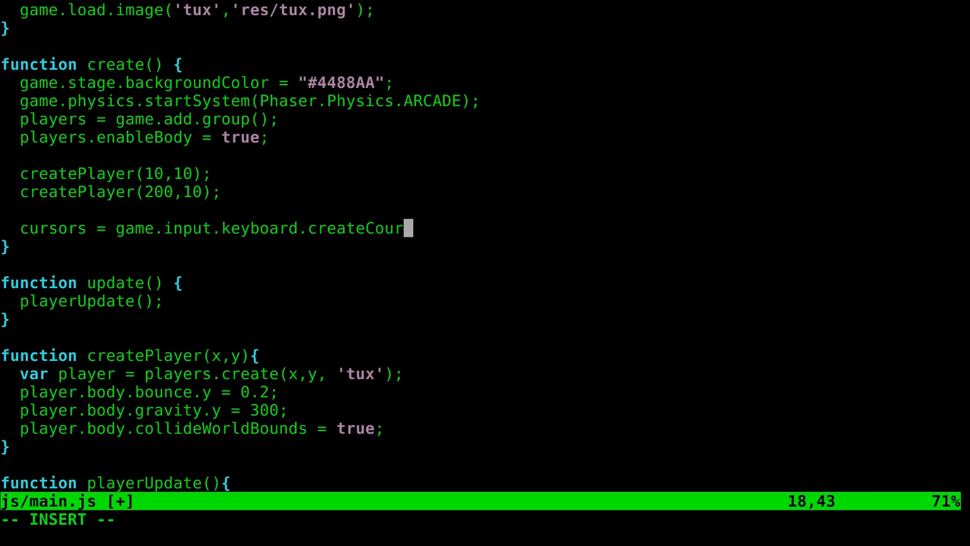
type("s")
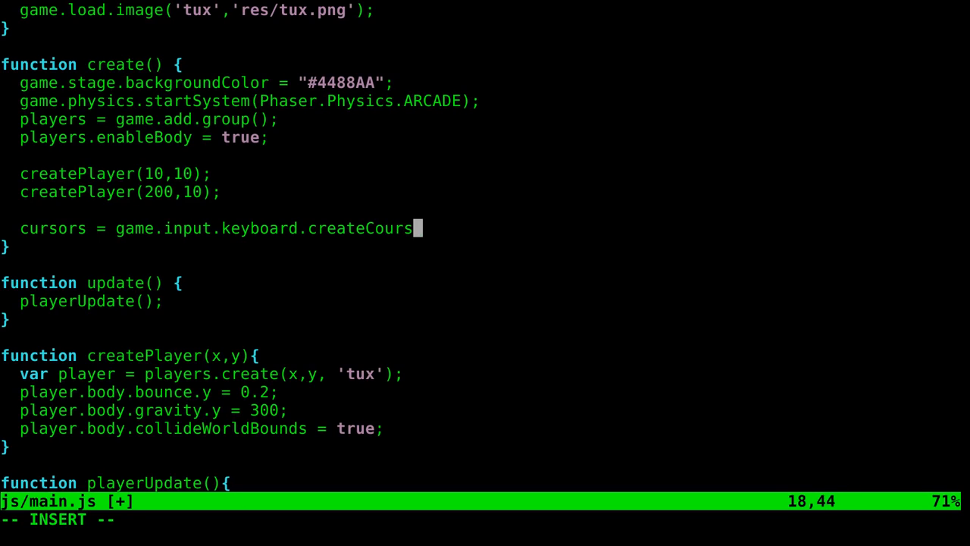
key("BackSpace")
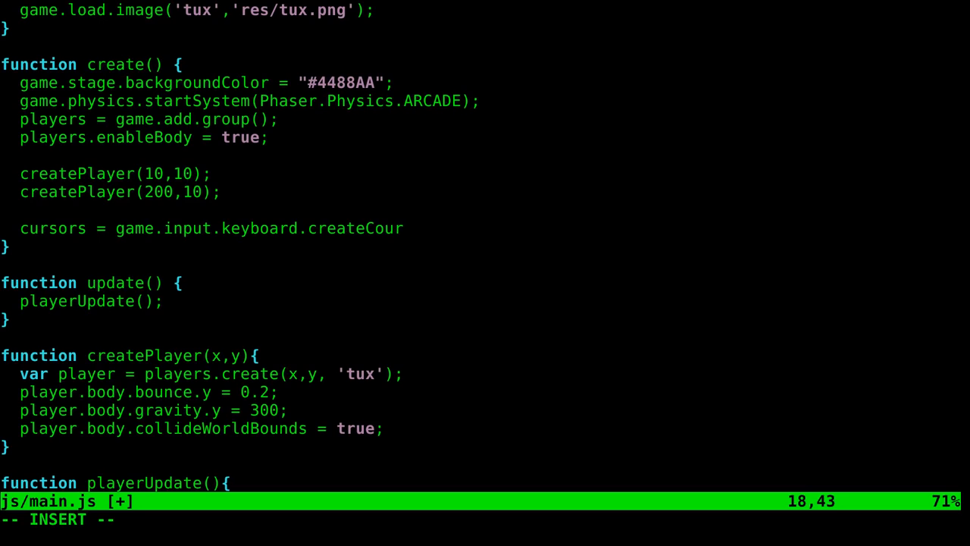
type("sor")
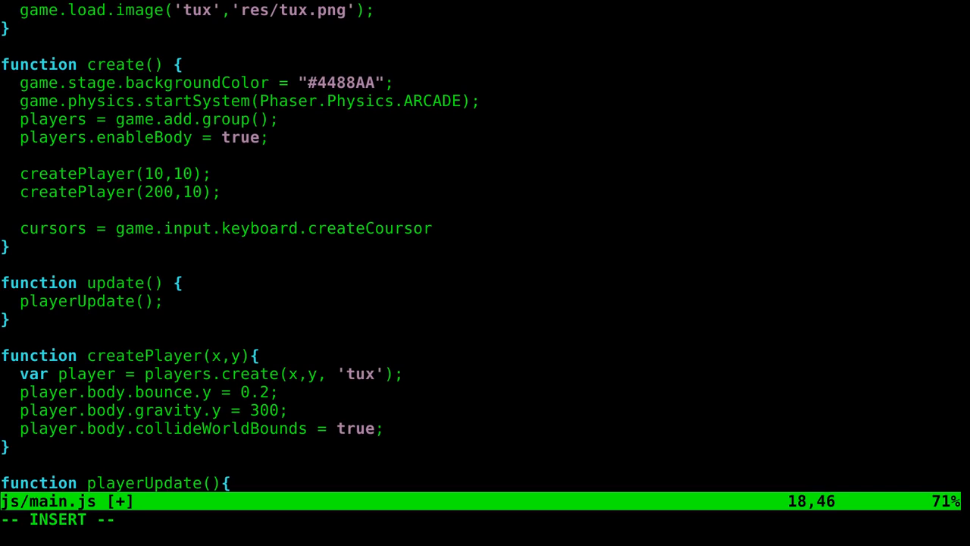
type("Keys();")
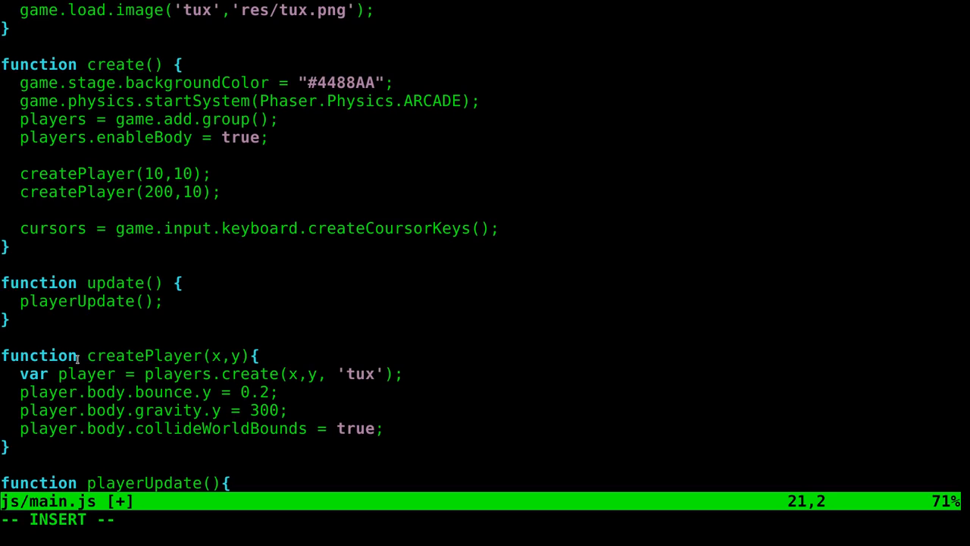
double_click(53, 229)
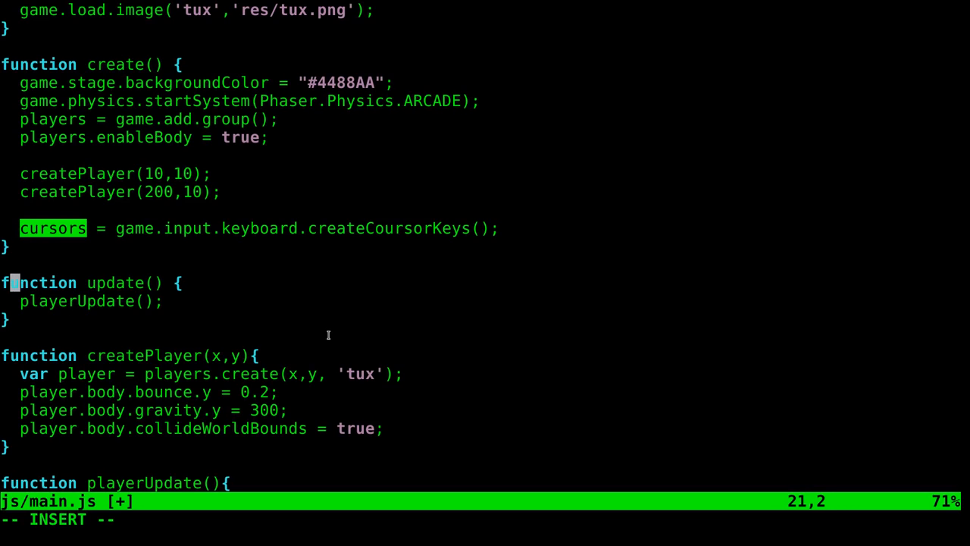
key("Down")
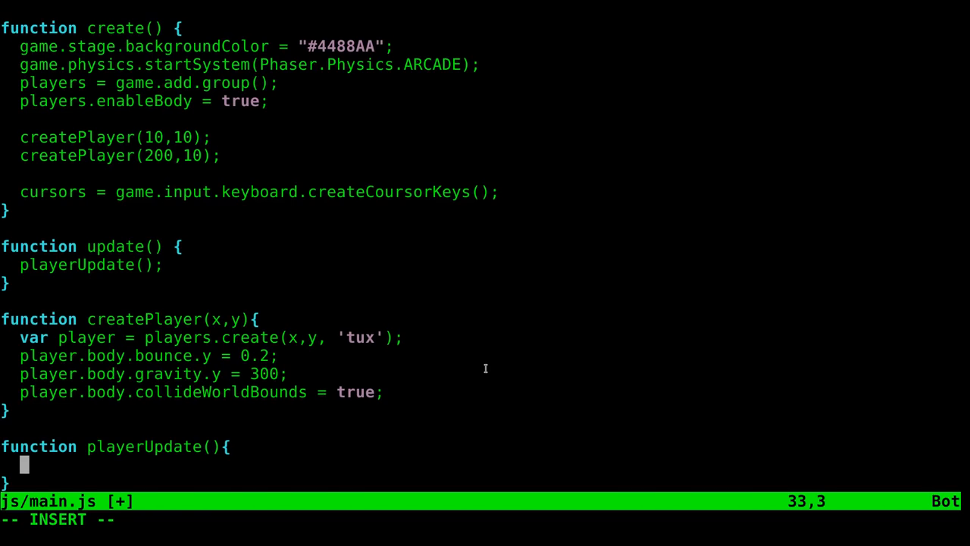
Add a players.forEach(function(p){ }); loop inside playerUpdate
type("player")
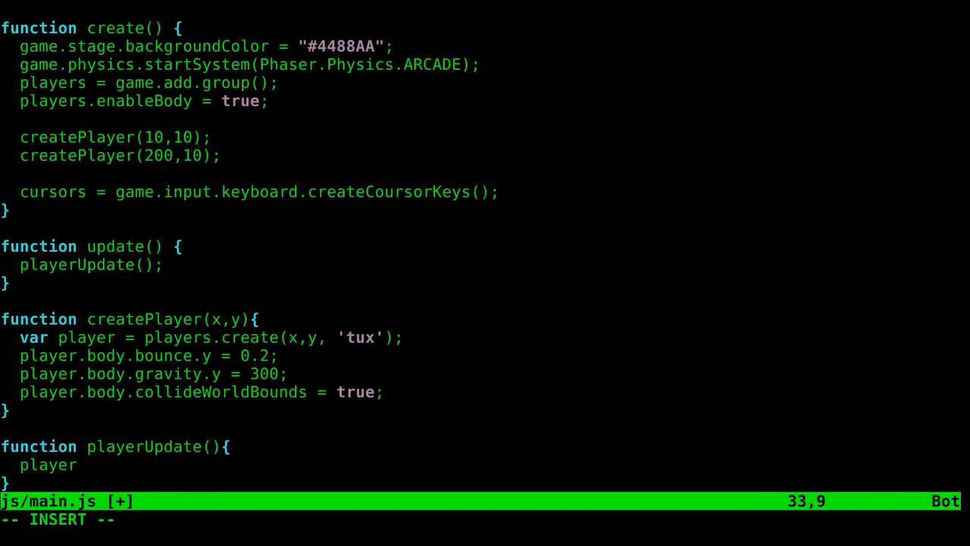
type("s")
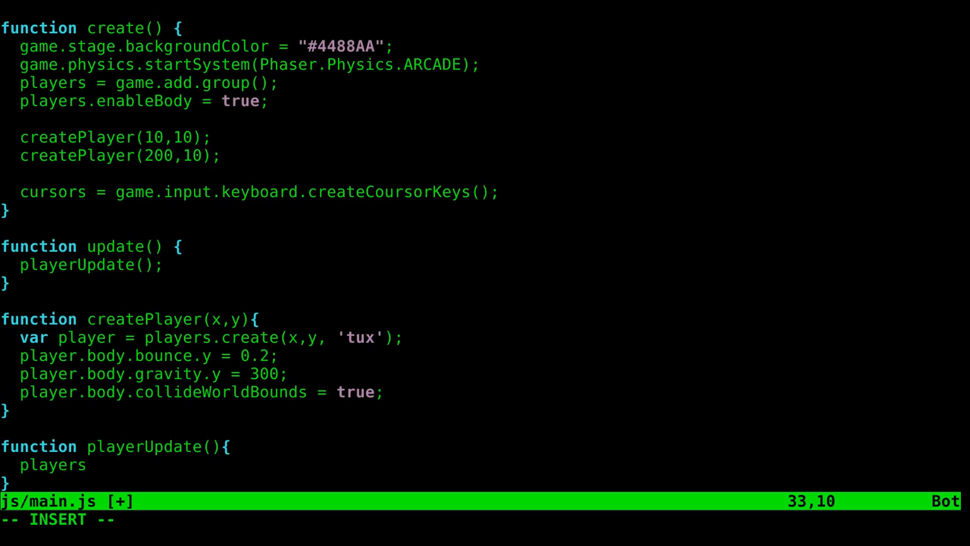
type(".for")
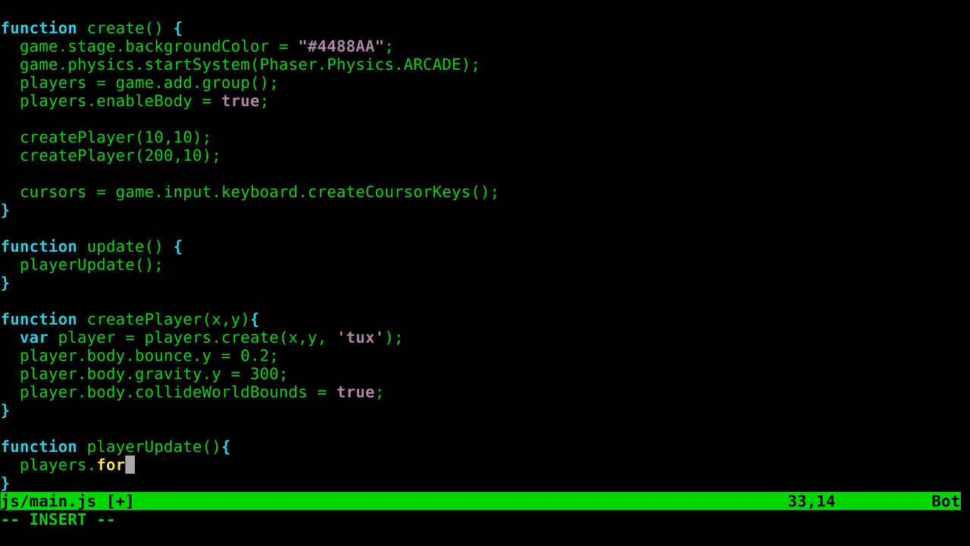
type("Each(")
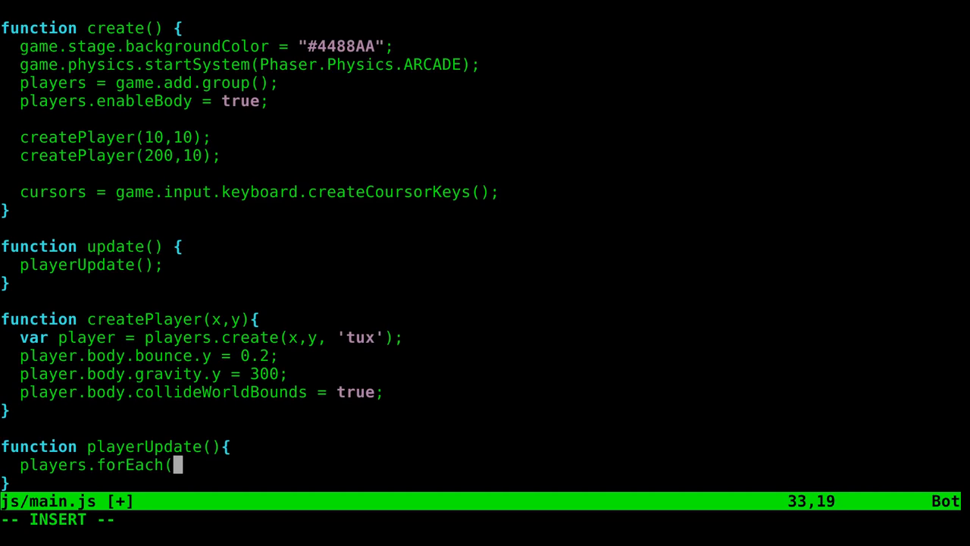
type("function(")
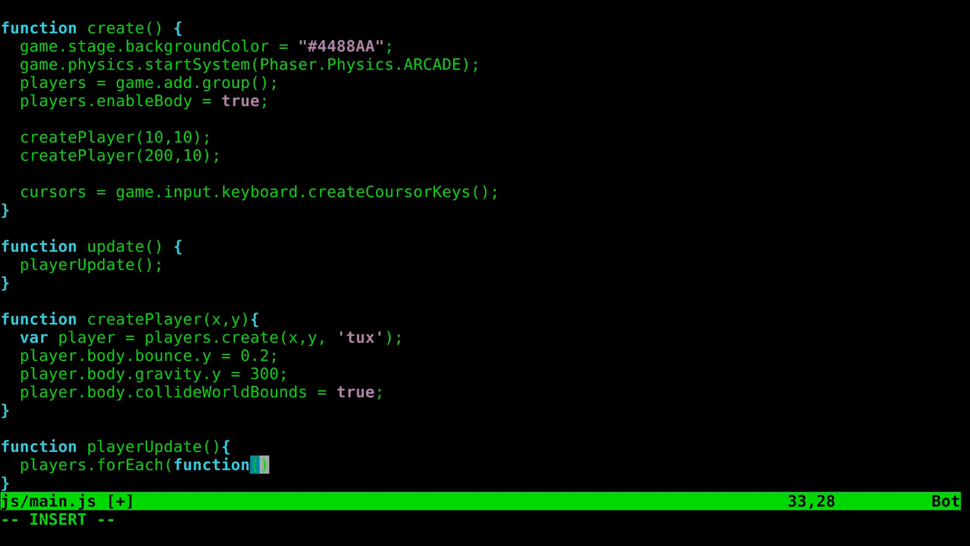
type("(p")
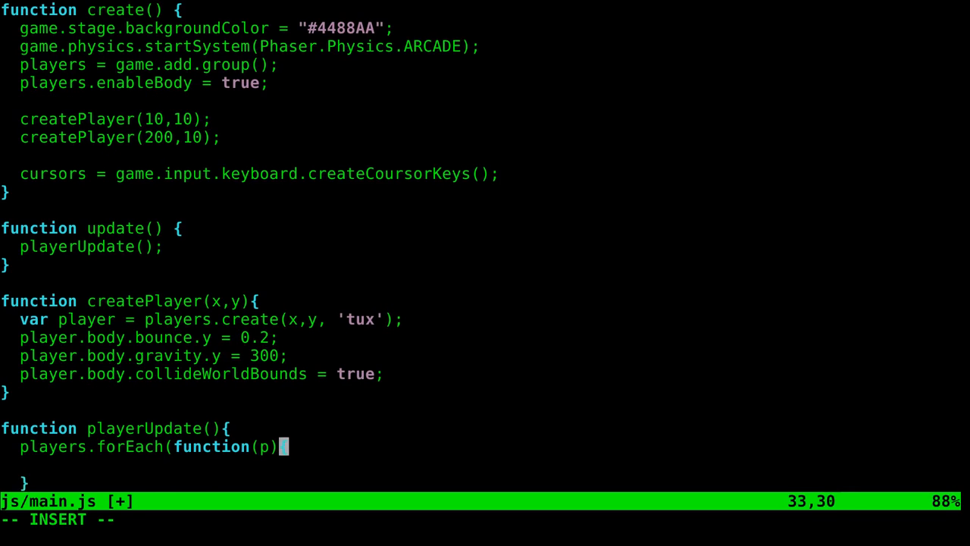
type("{")
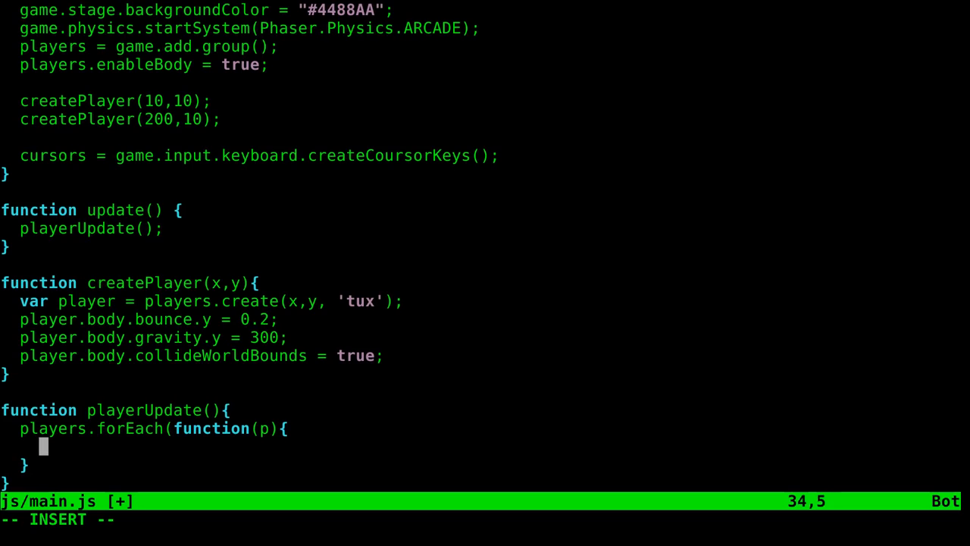
type(");")
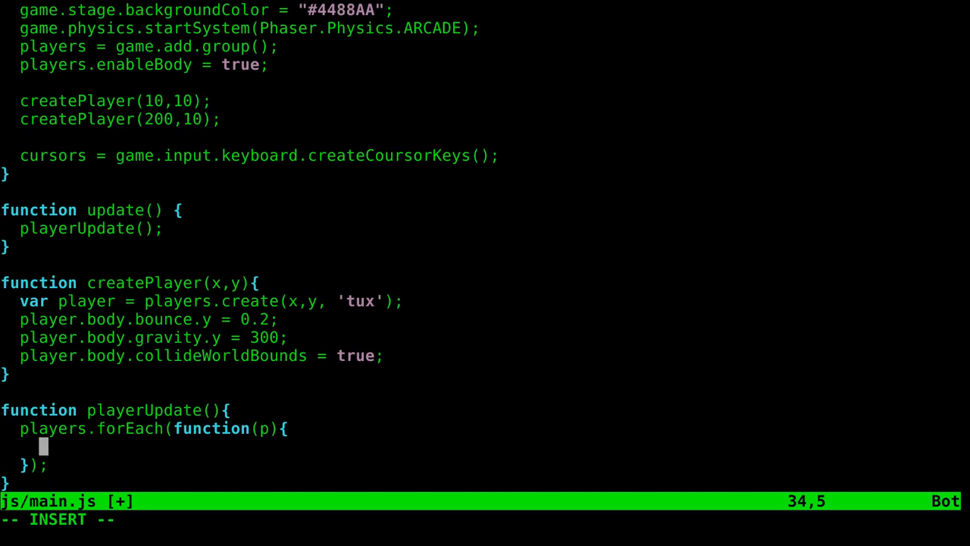
Set p.body.velocity.x = 0 inside the forEach loop body
type("p.")
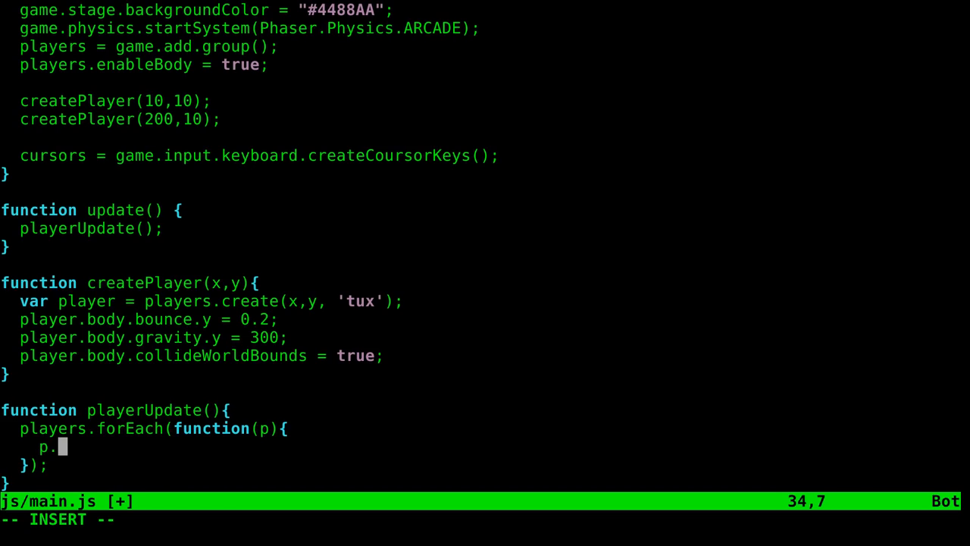
type("body")
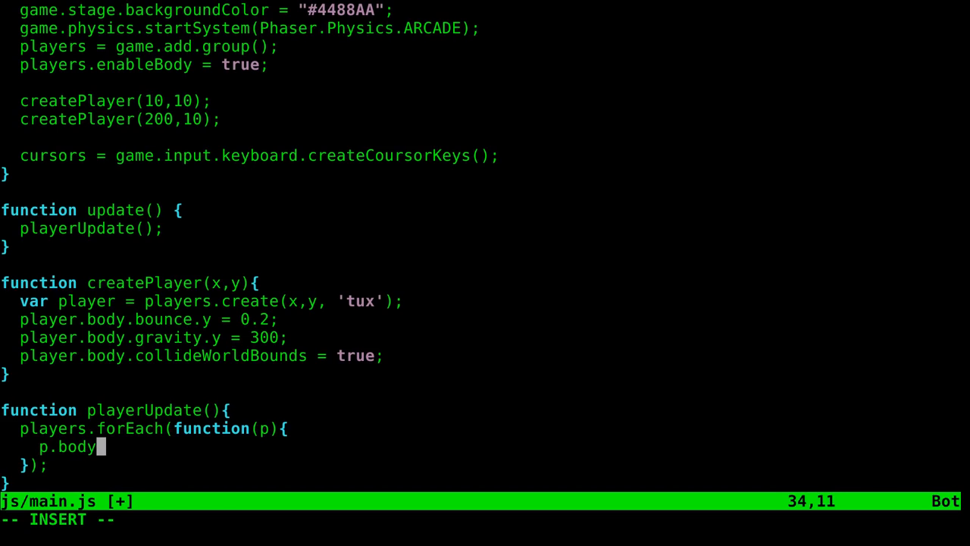
type(".")
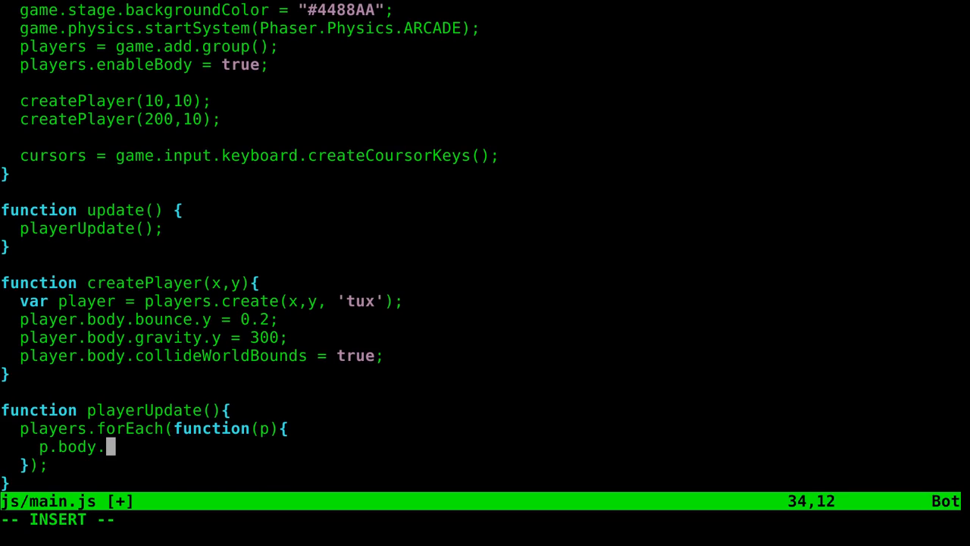
type("ve")
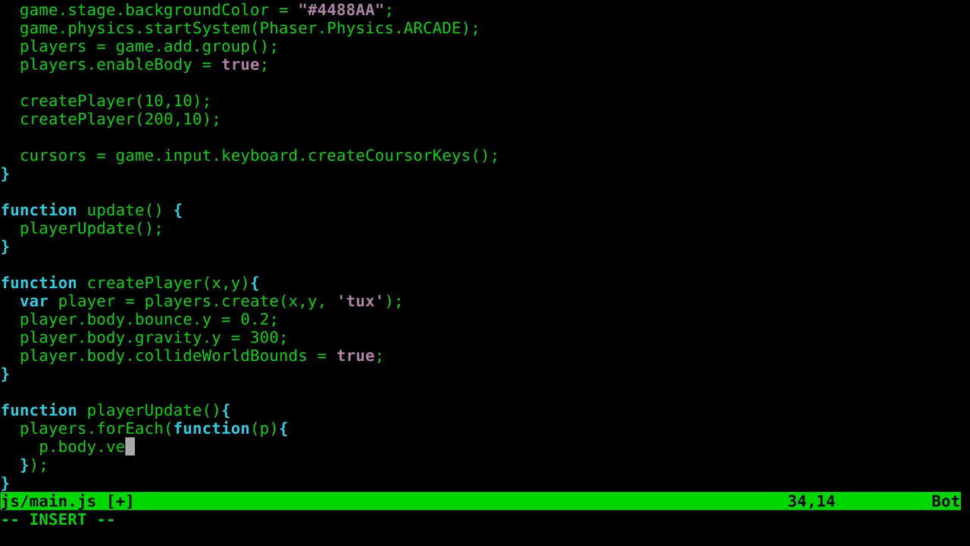
type("locity")
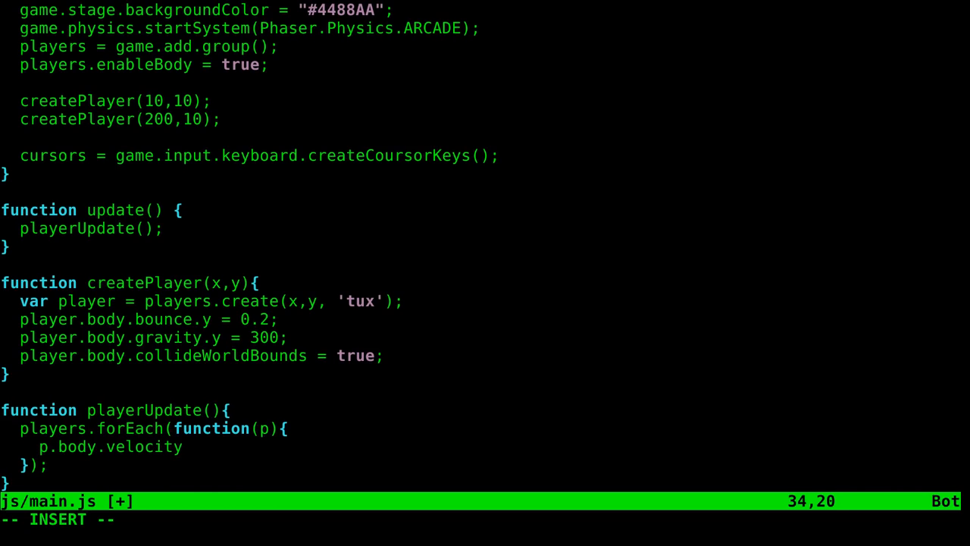
type(".x")
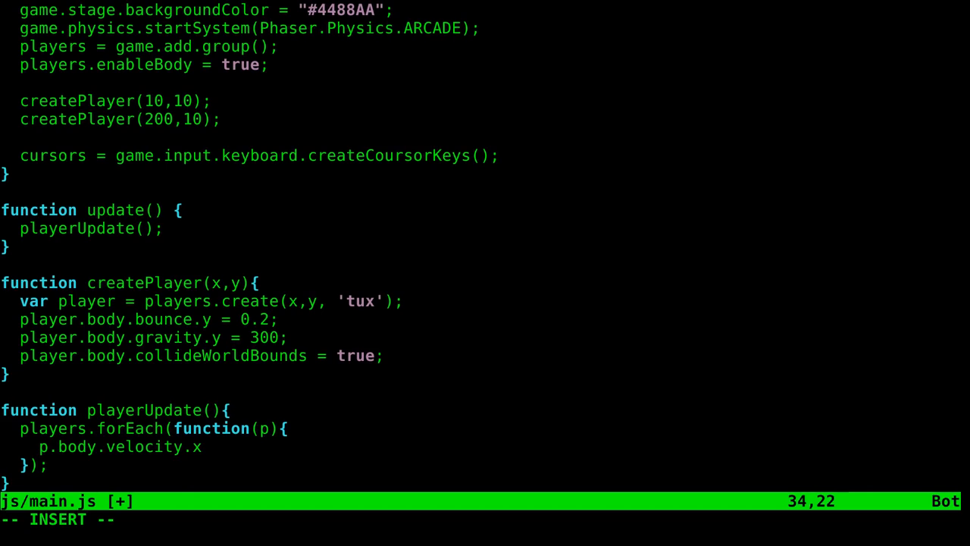
type("= 0")
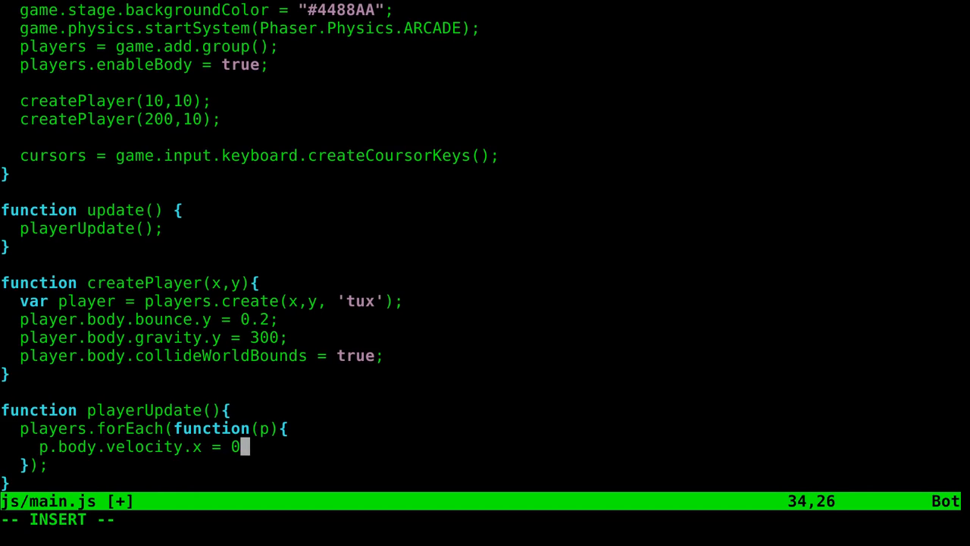
End the velocity reset with a semicolon and add if(cursors.left.isDown), fixing typos
type(";")
type("if();")
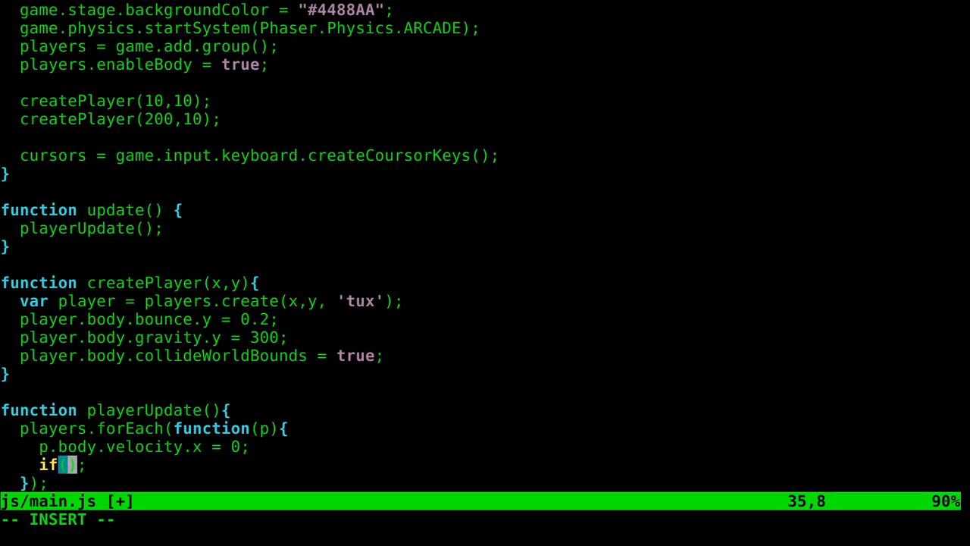
type("cursor")
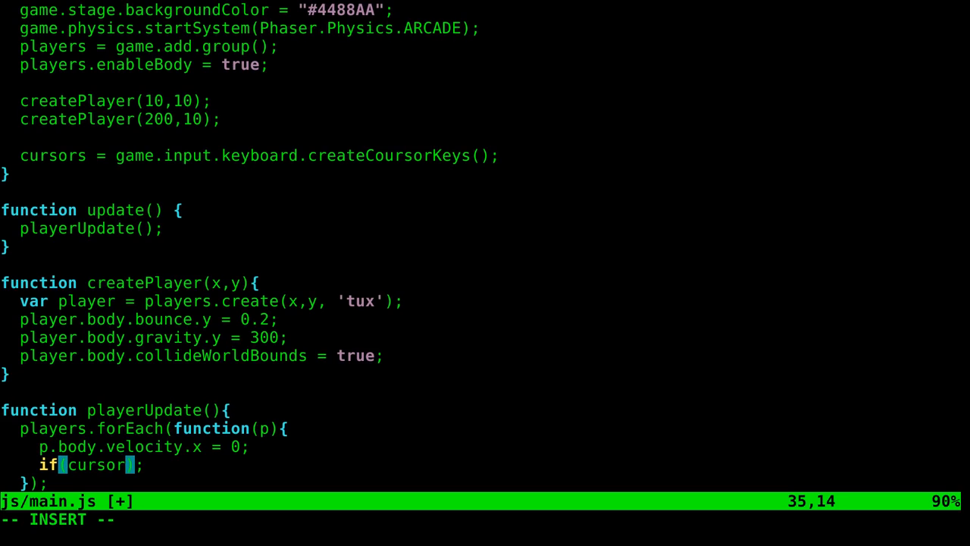
type(".")
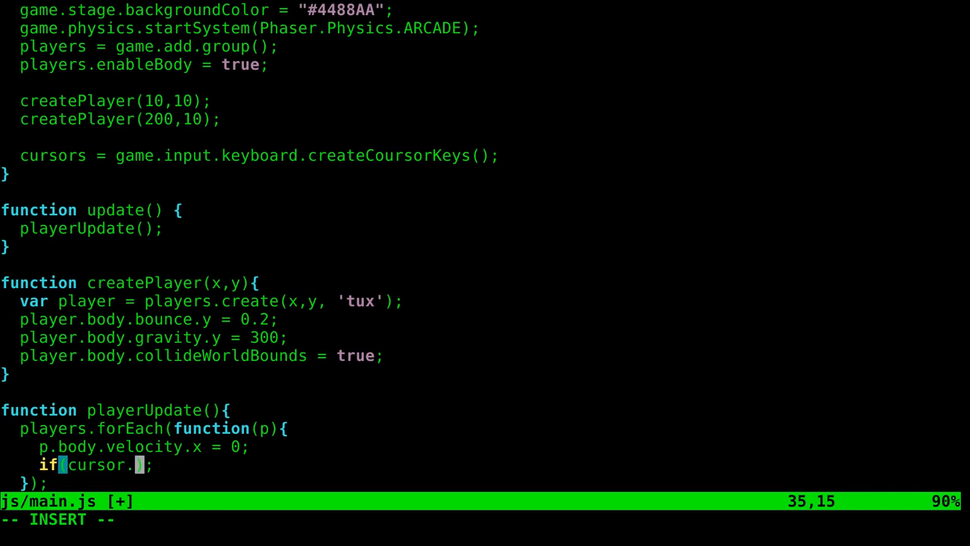
type("lefy")
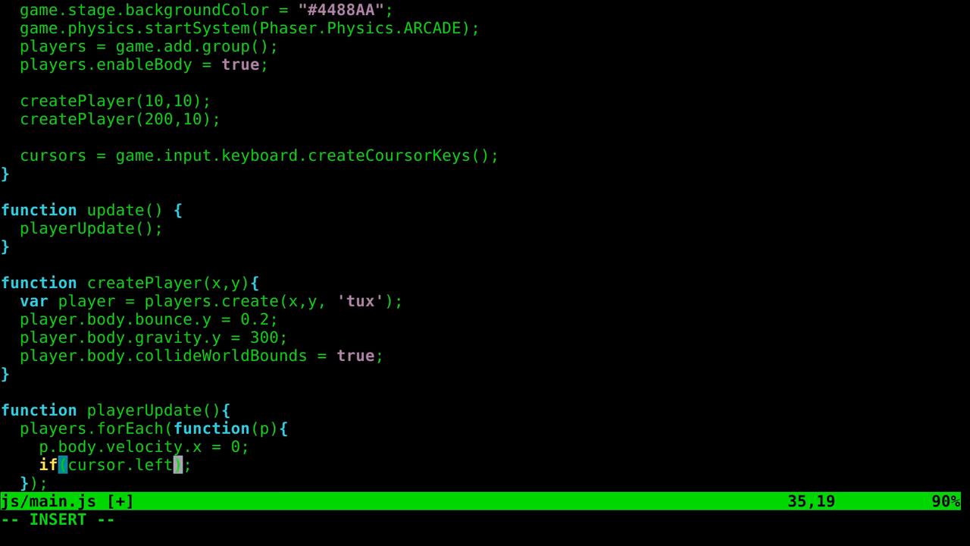
type(".isDown")
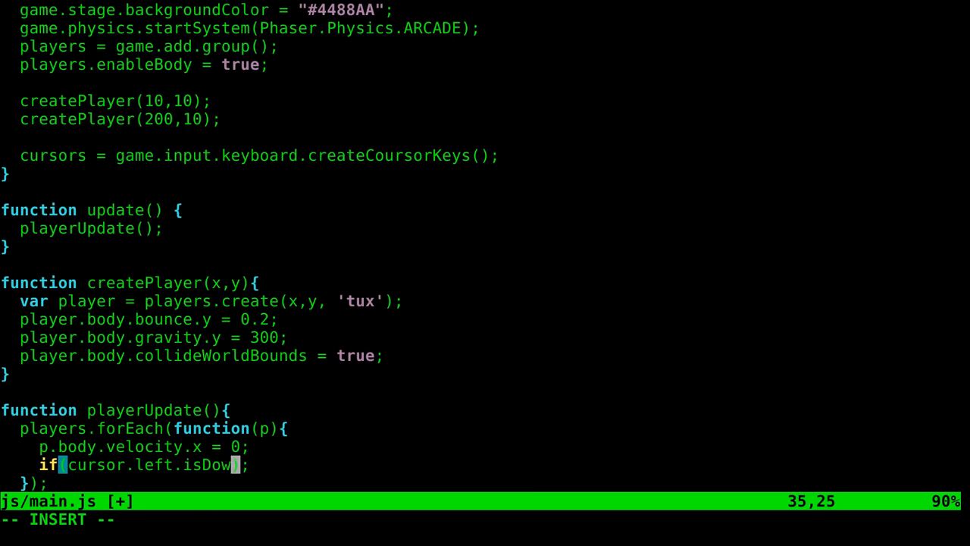
type("n")
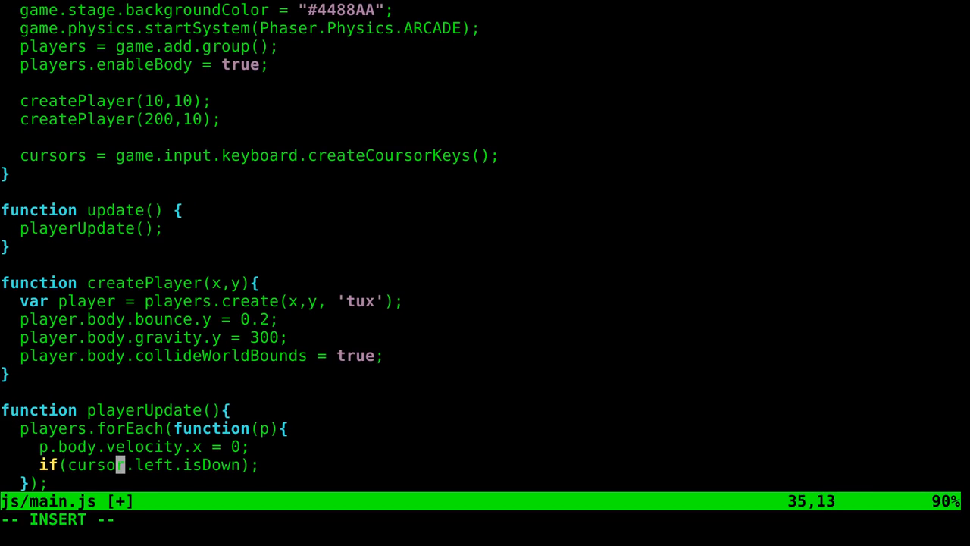
type("rs")
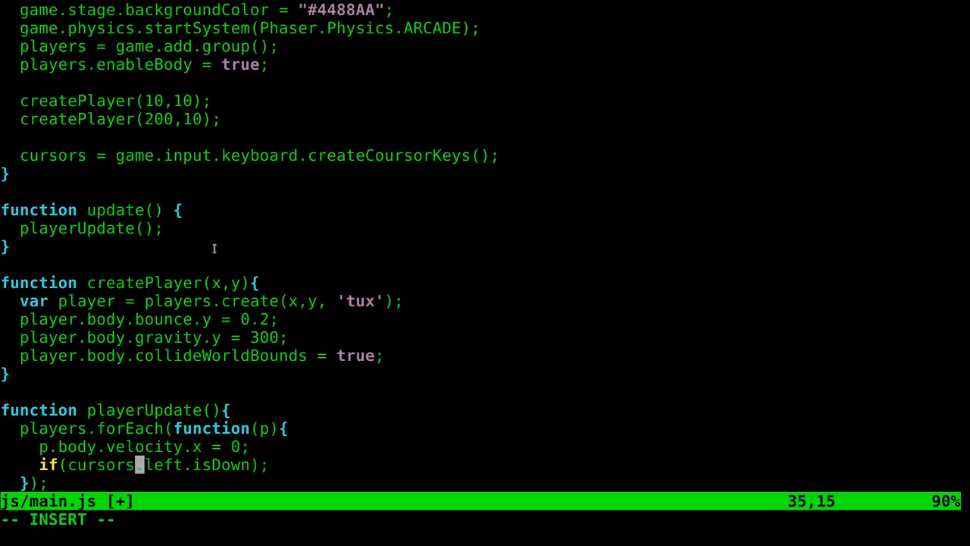
mouse_move(249, 275)
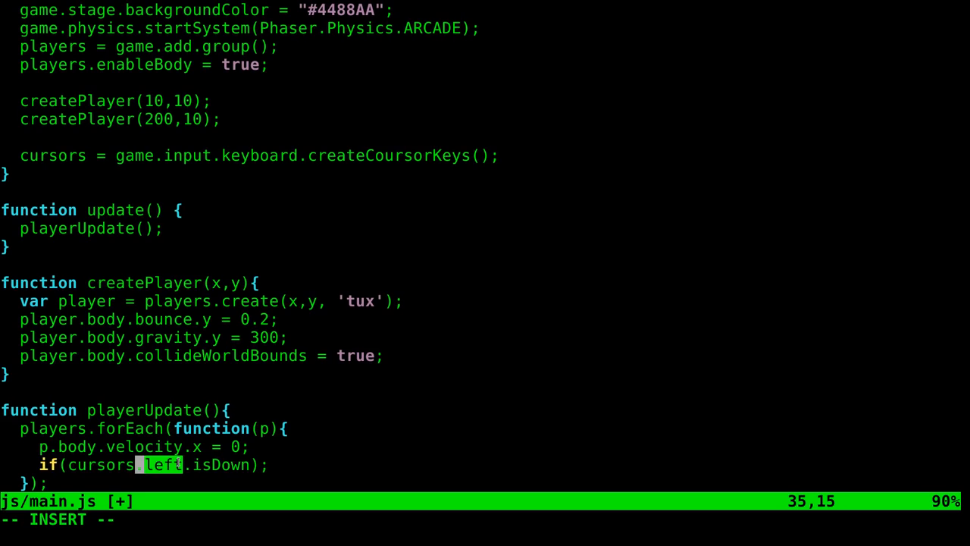
type(".")
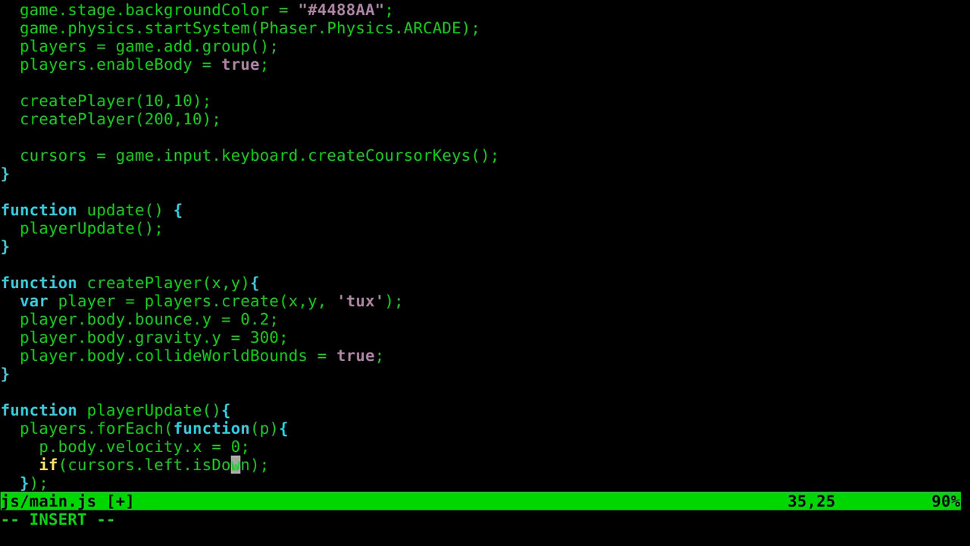
type("i")
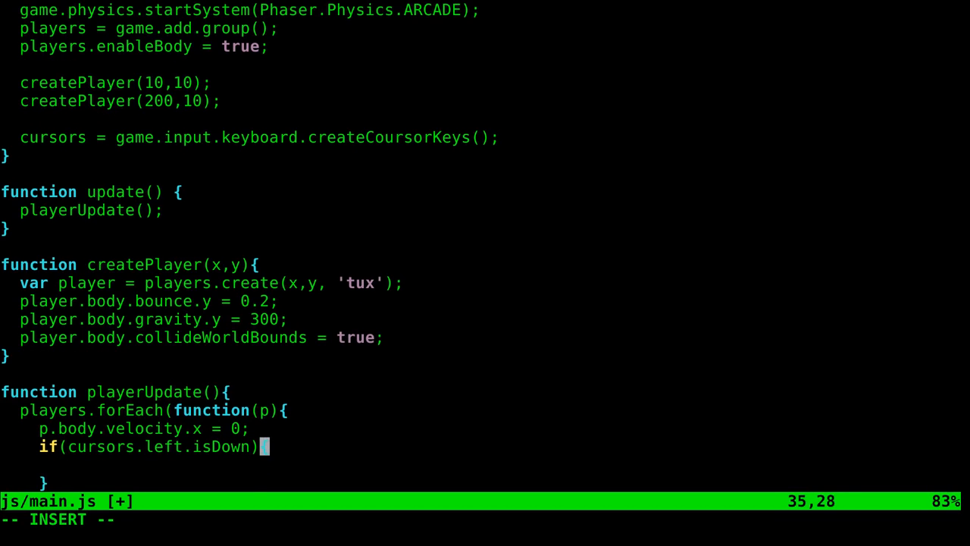
Open the left-arrow block with a p.body.velocity.x = 150 assignment
type("{")
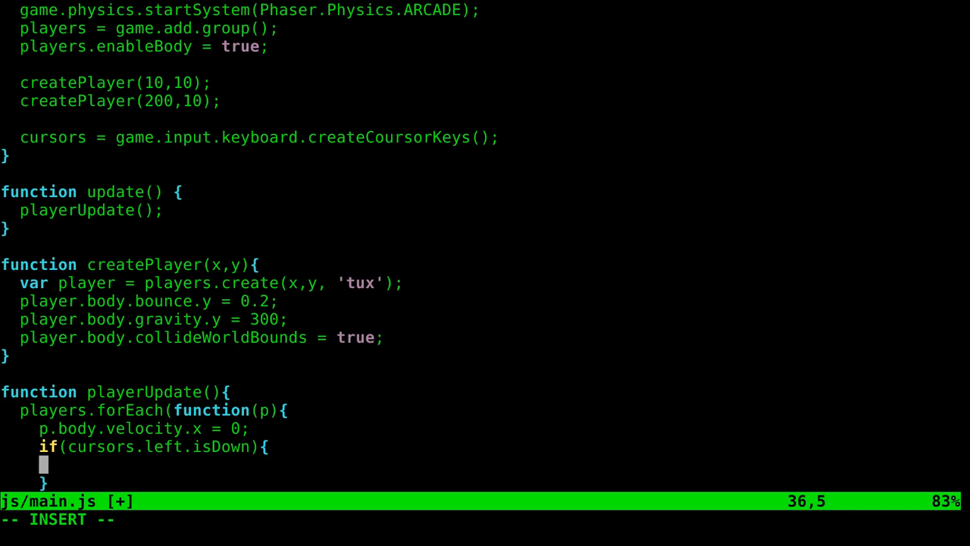
type("p.bo")
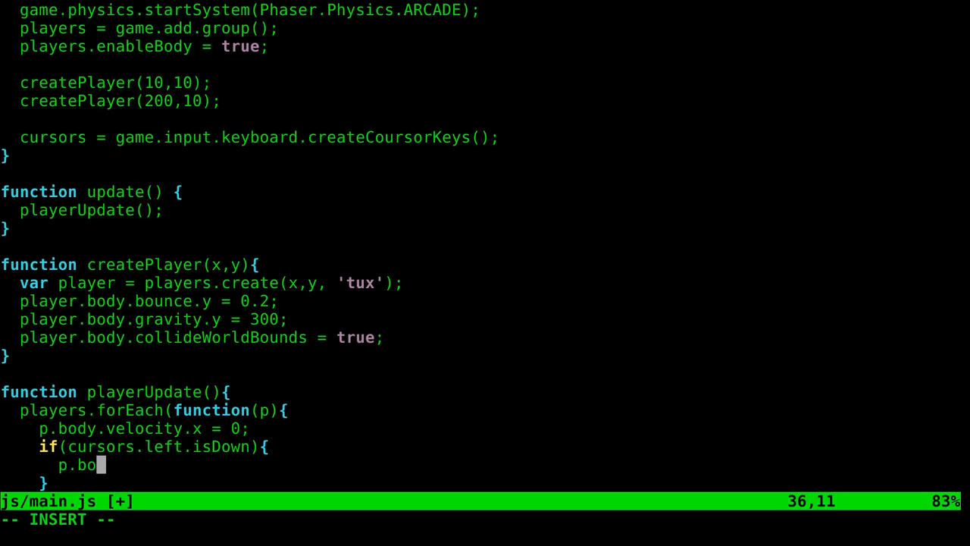
type("dy.")
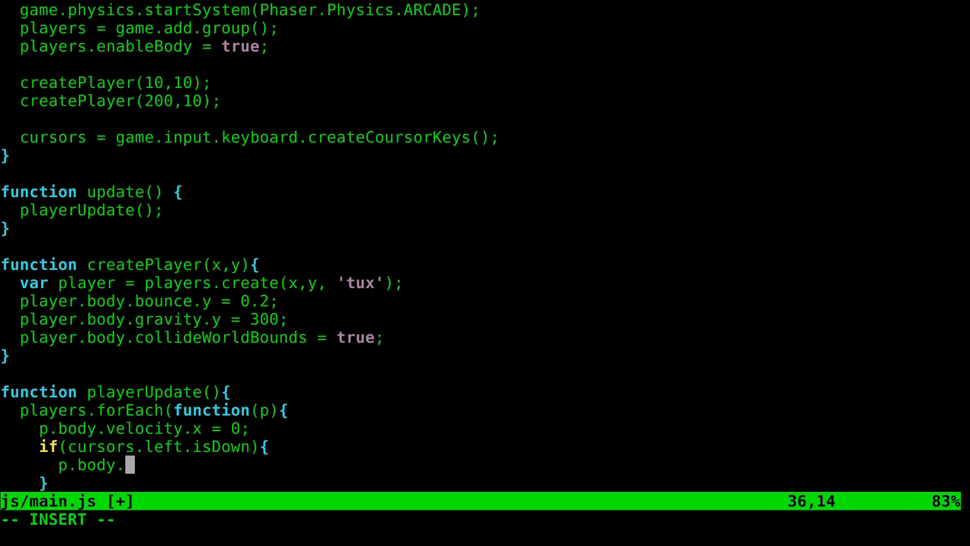
type("vel")
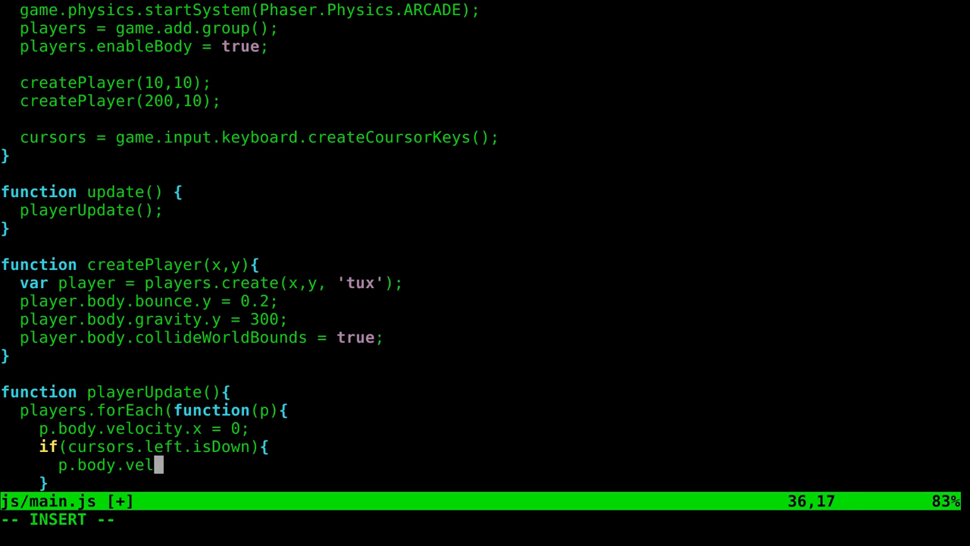
type("ocity")
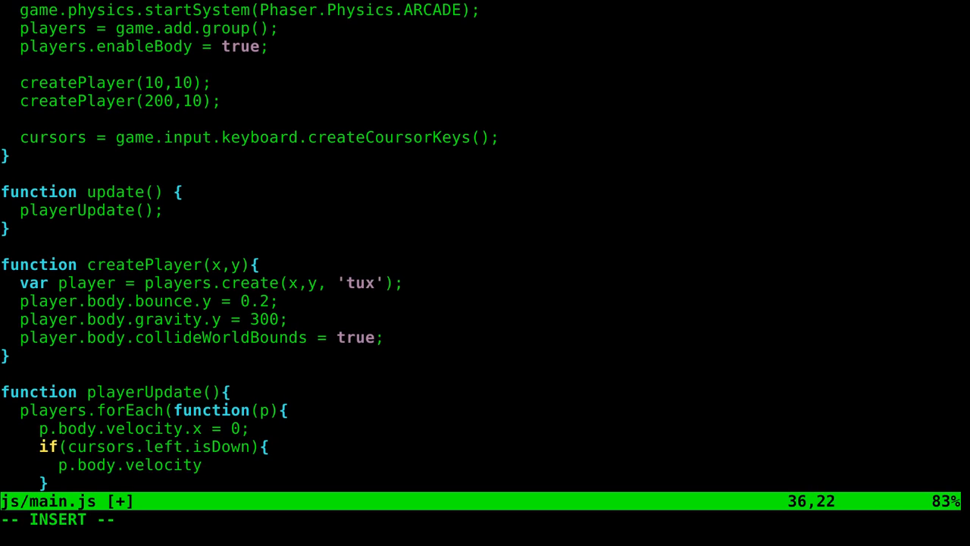
type(".x")
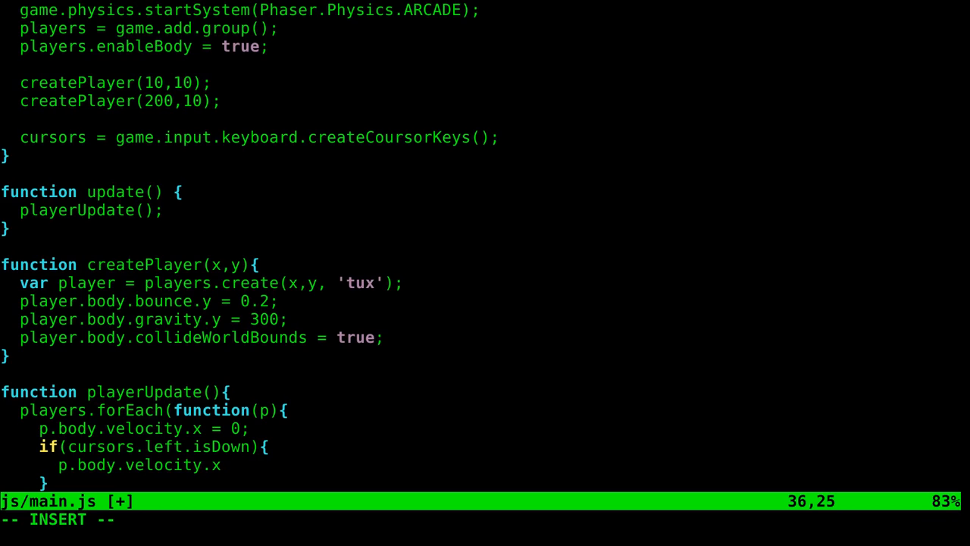
type("= 150")
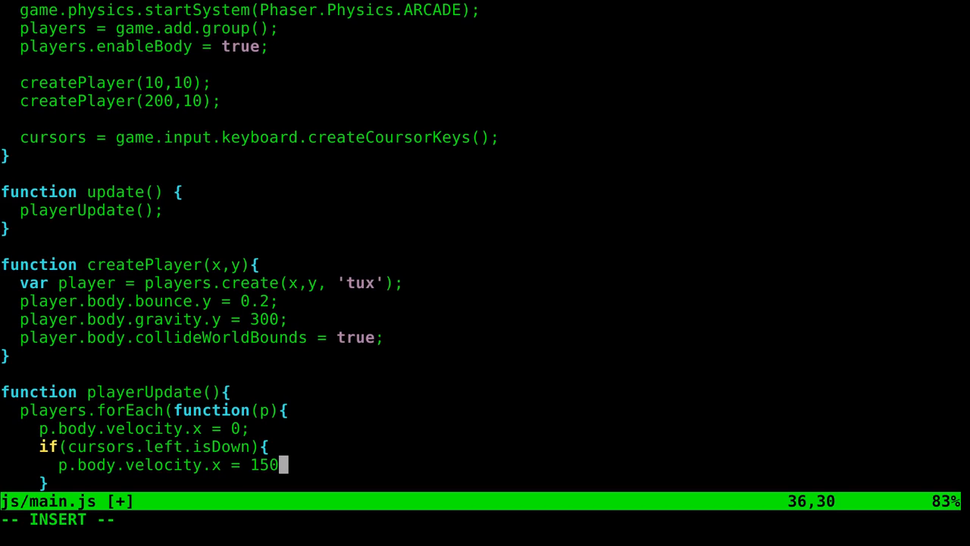
type(";")
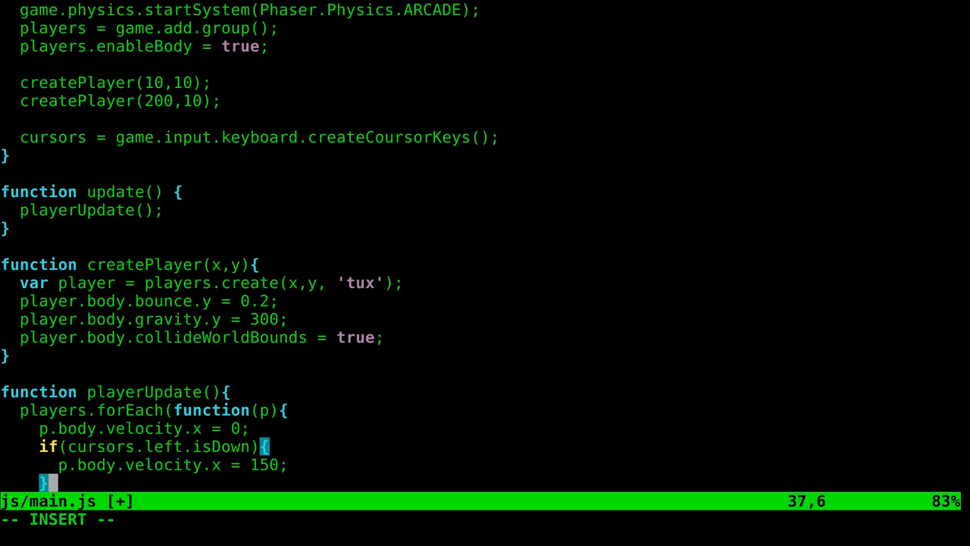
Add else if(cursors.right.isDown) setting velocity.x, make left speed -150, and close the block
type("else if")
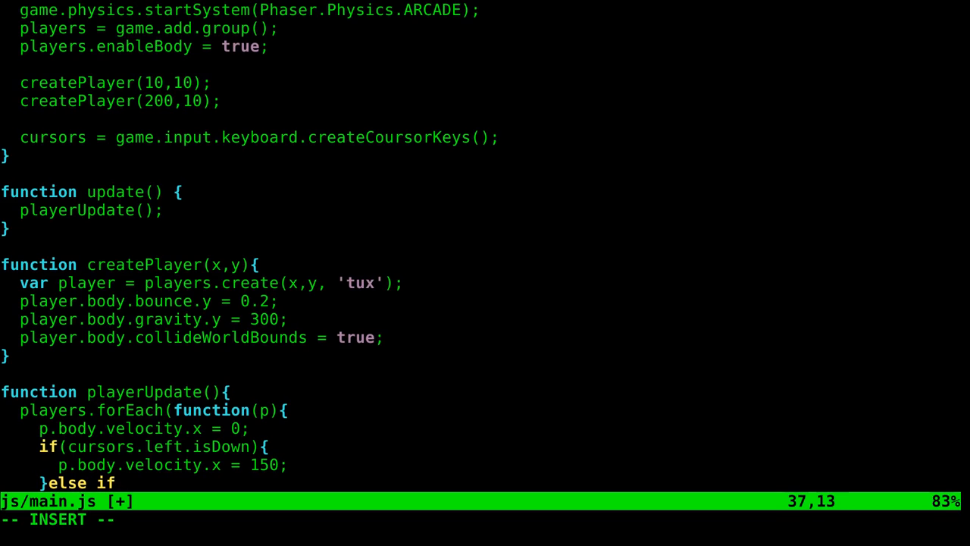
type("(")
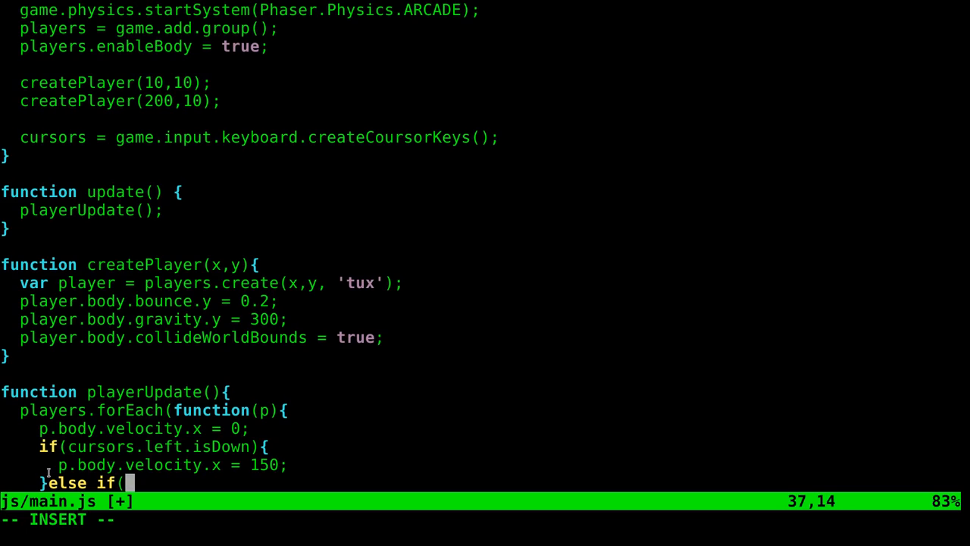
type("cursors")
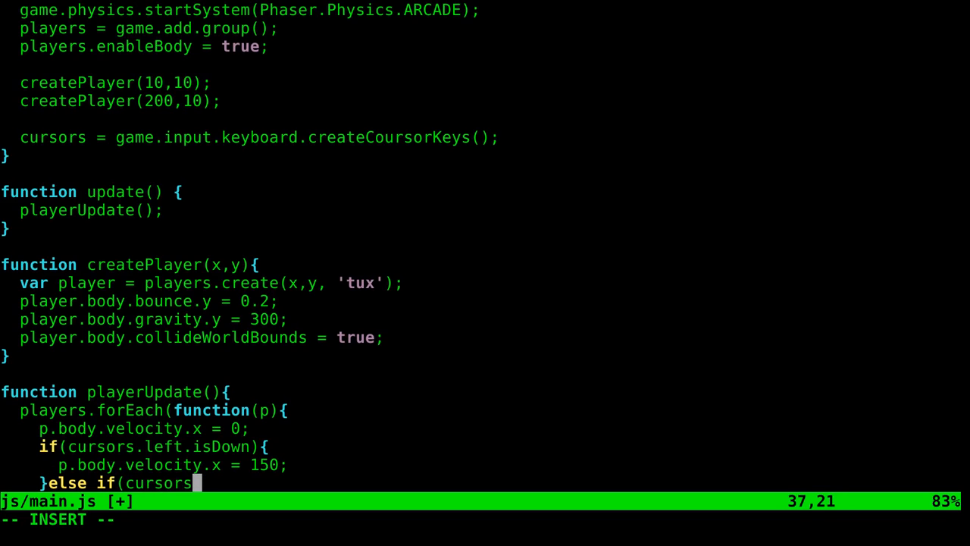
type(".rig")
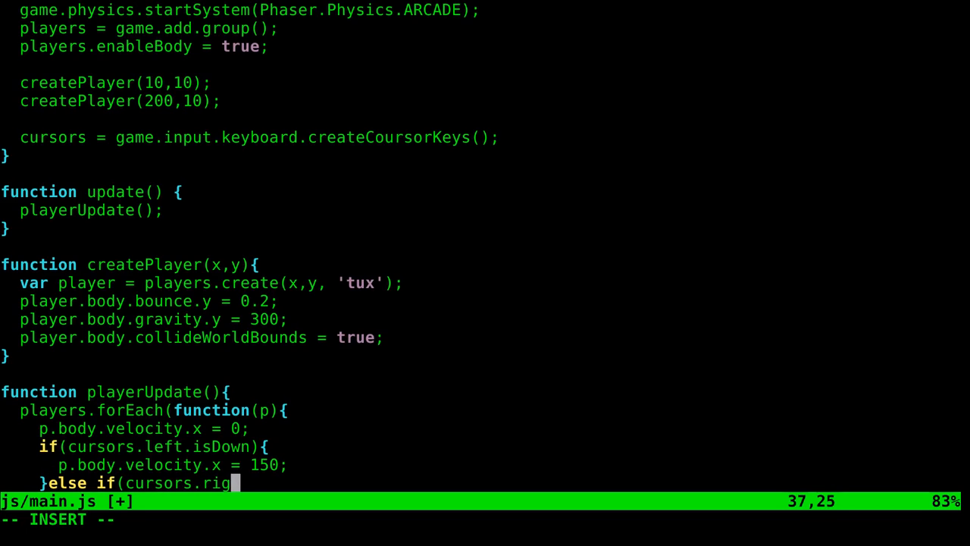
type("ht.isDown){")
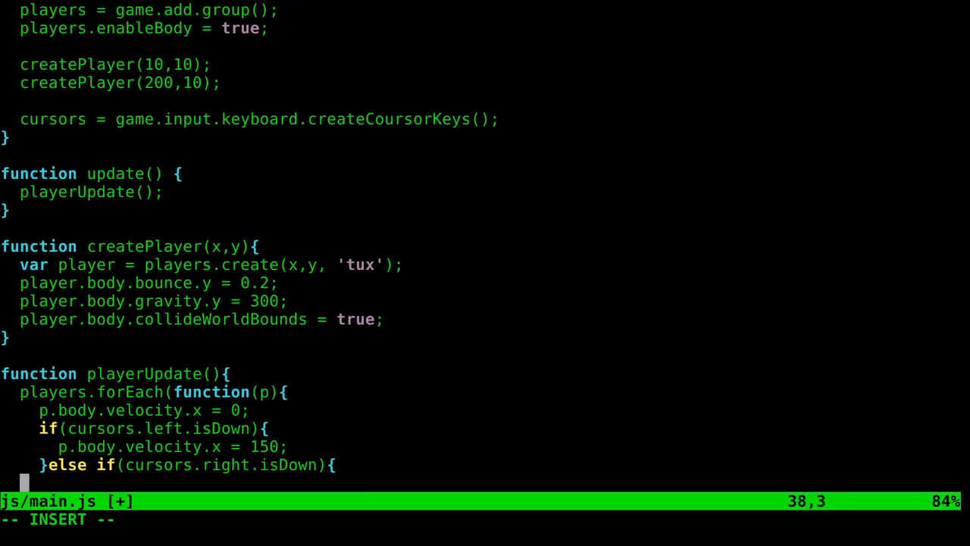
type("p.body.vel")
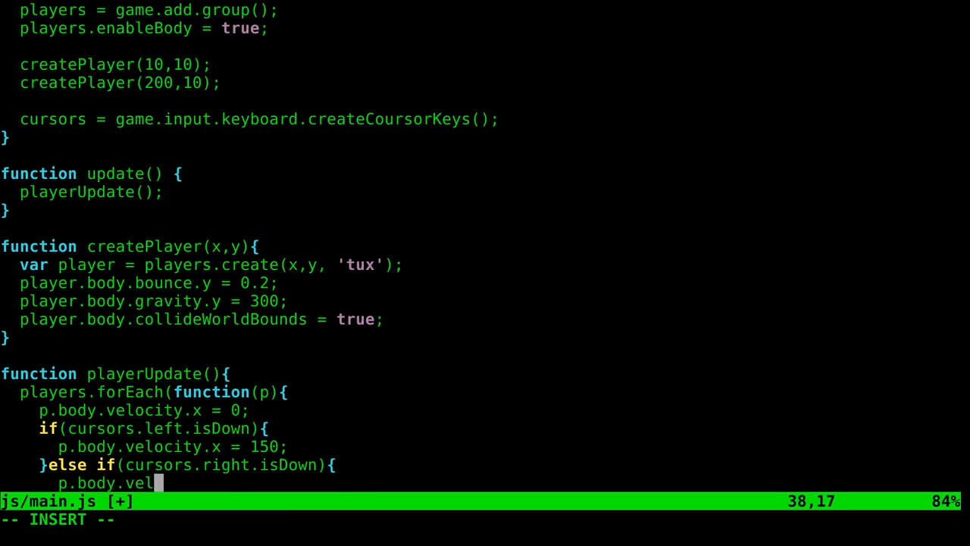
type("o")
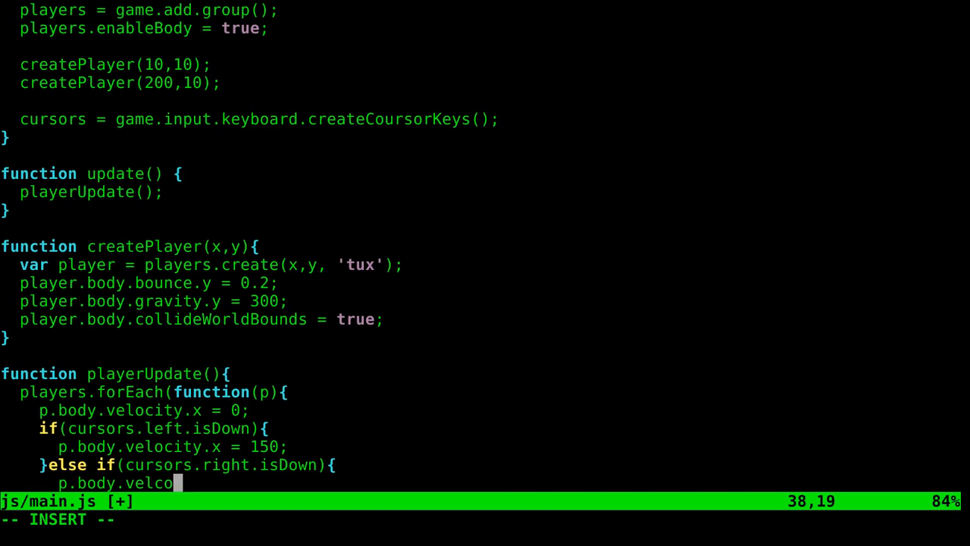
type("ity")
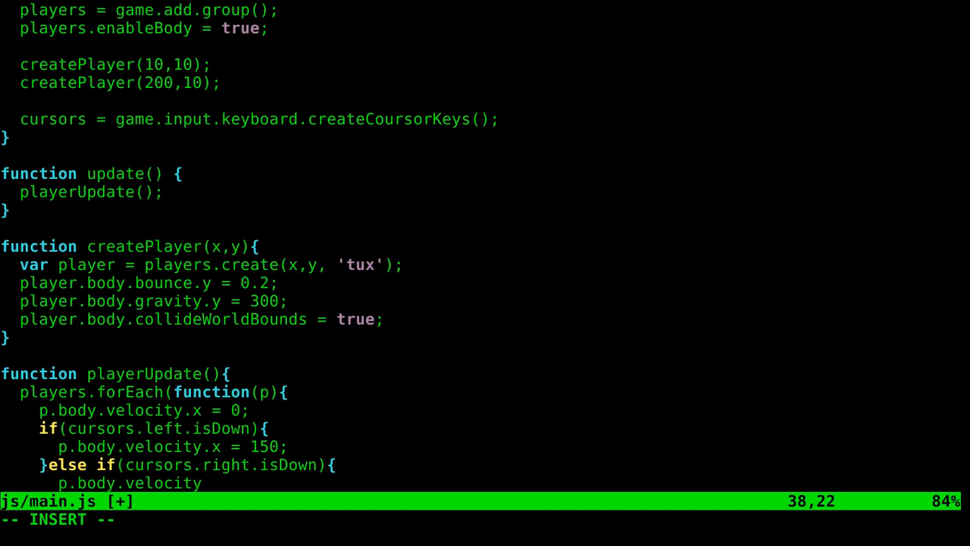
type(".x = 150")
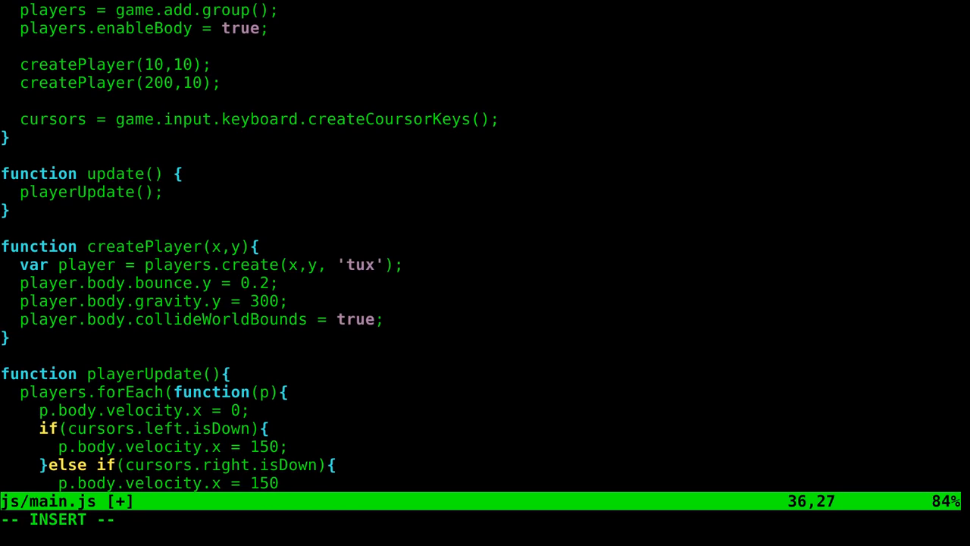
type("-")
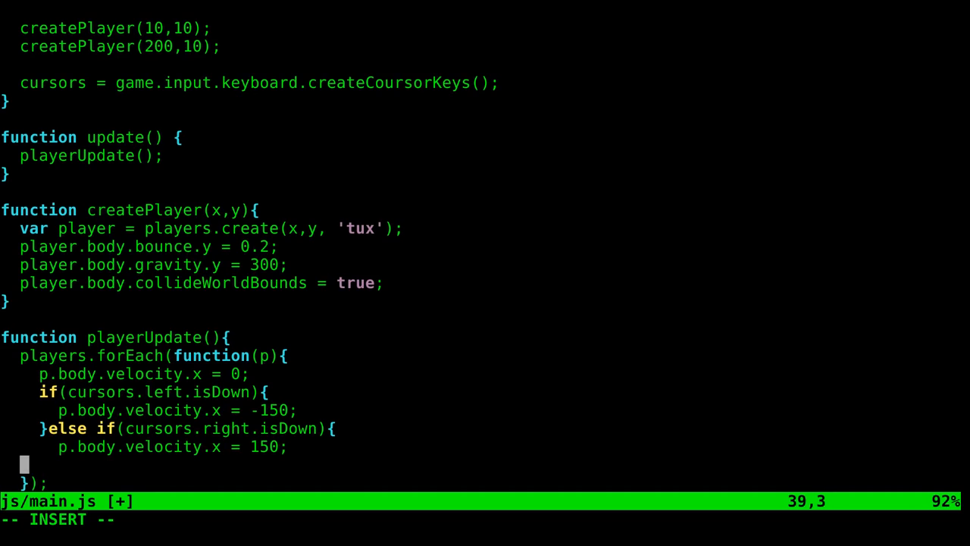
type("}")
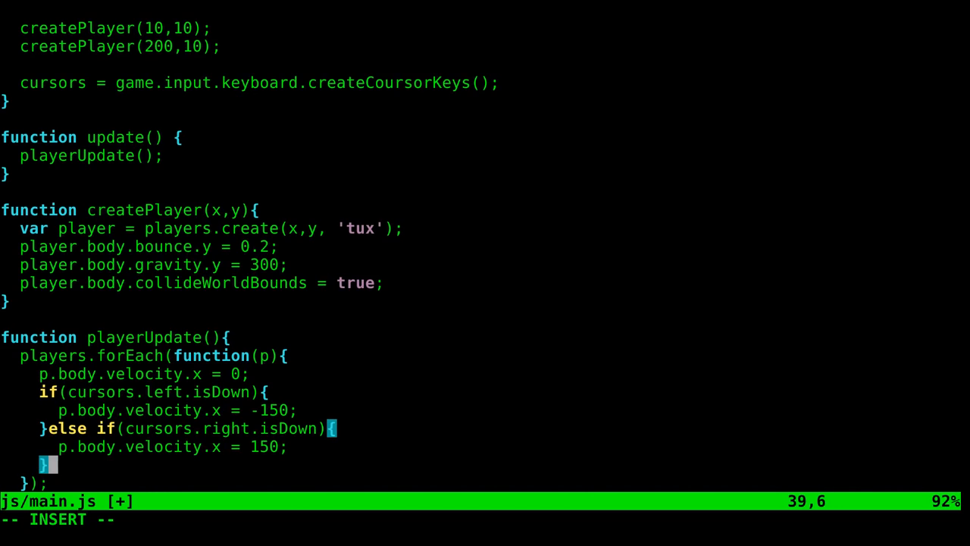
key("Escape")
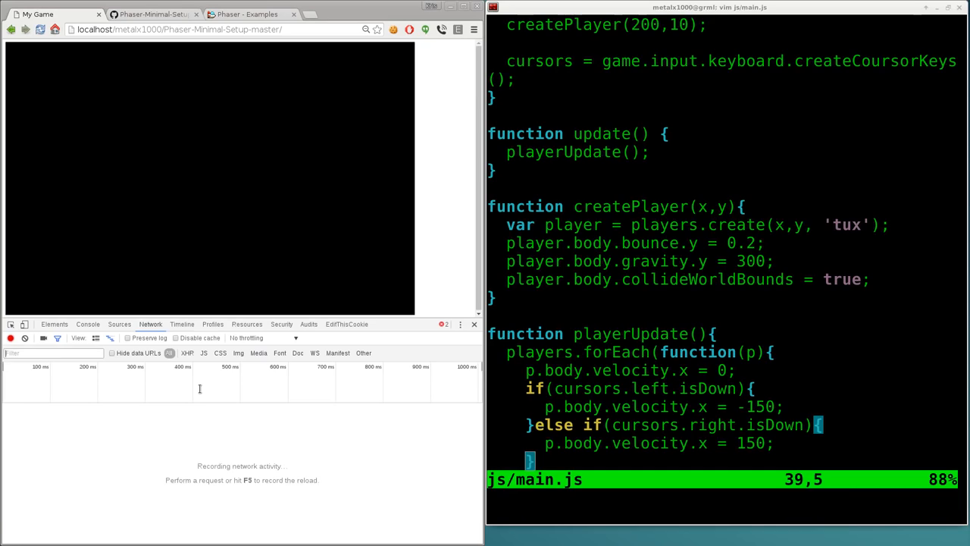
Show the reloaded game fullscreen and view the DevTools console errors
key("F11")
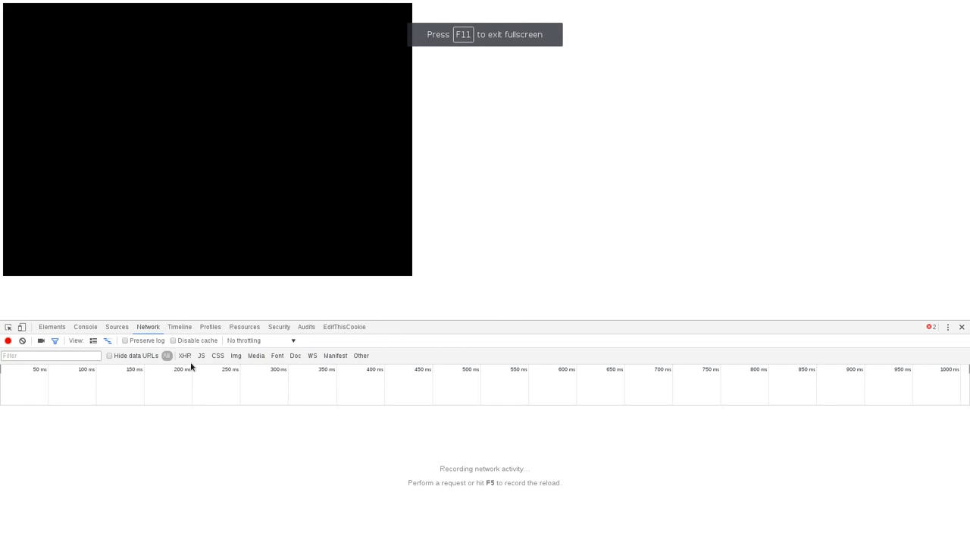
left_click(85, 327)
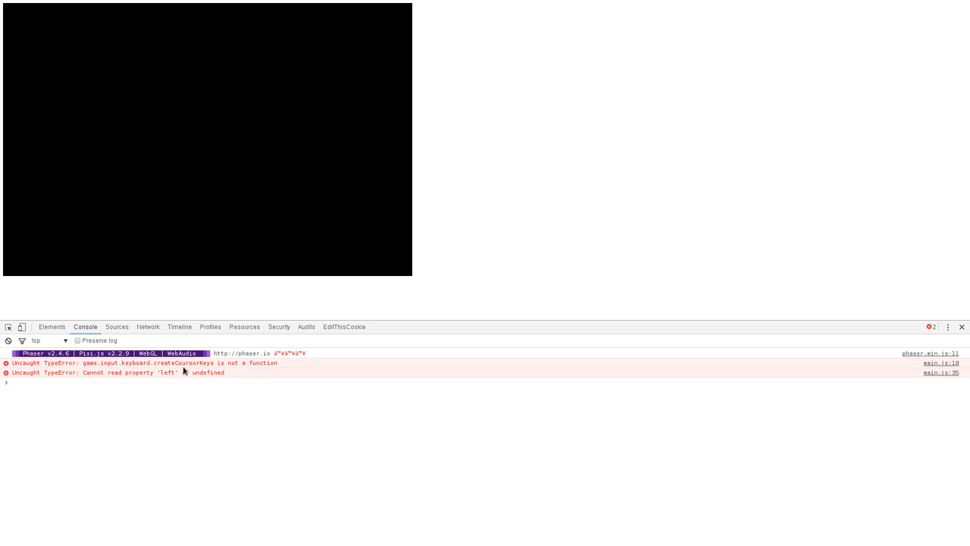
left_click(75, 382)
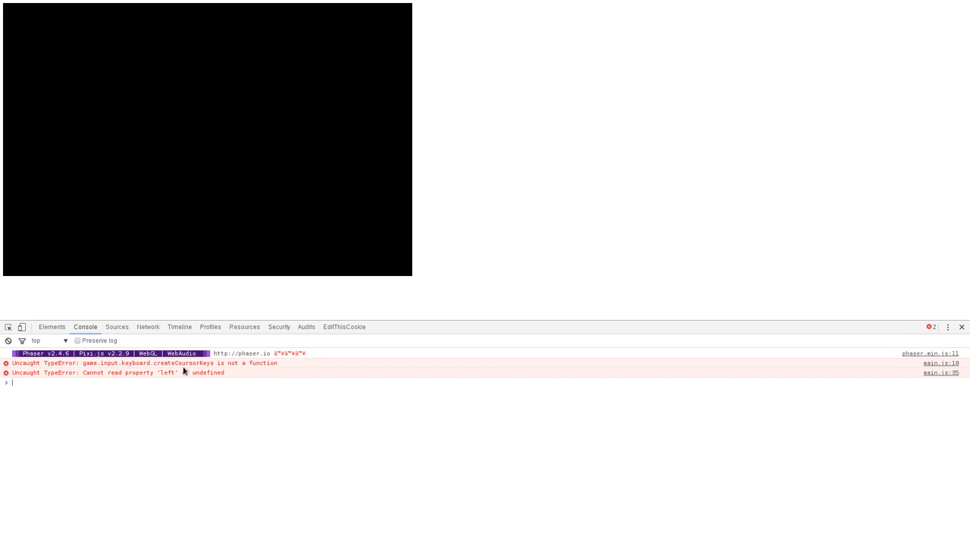
mouse_move(713, 270)
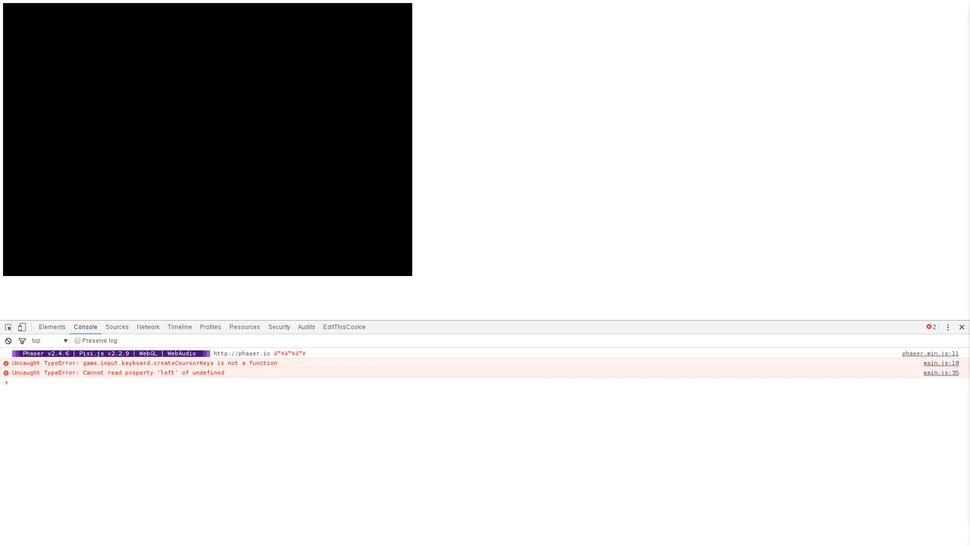
mouse_move(651, 244)
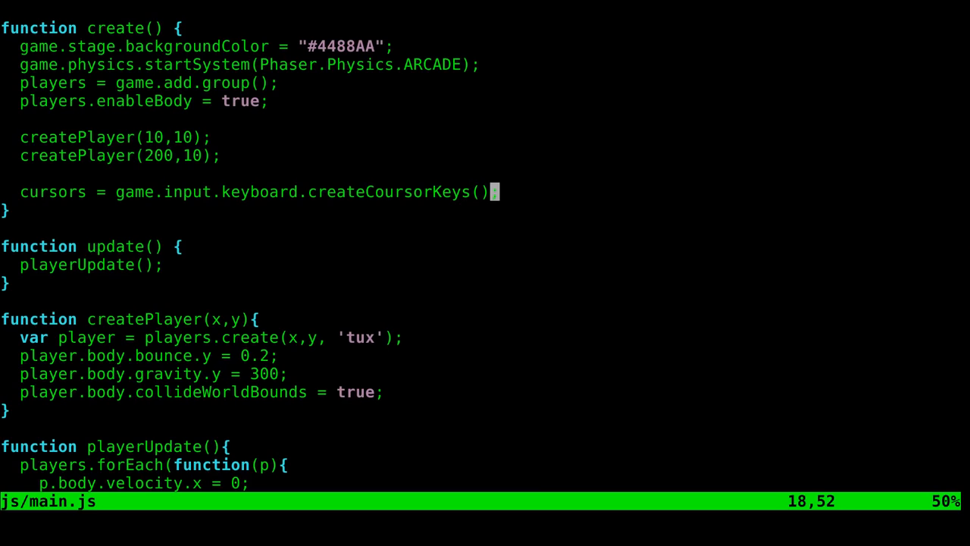
Correct createCoursorKeys to createCursorKeys on the create() line
type(";")
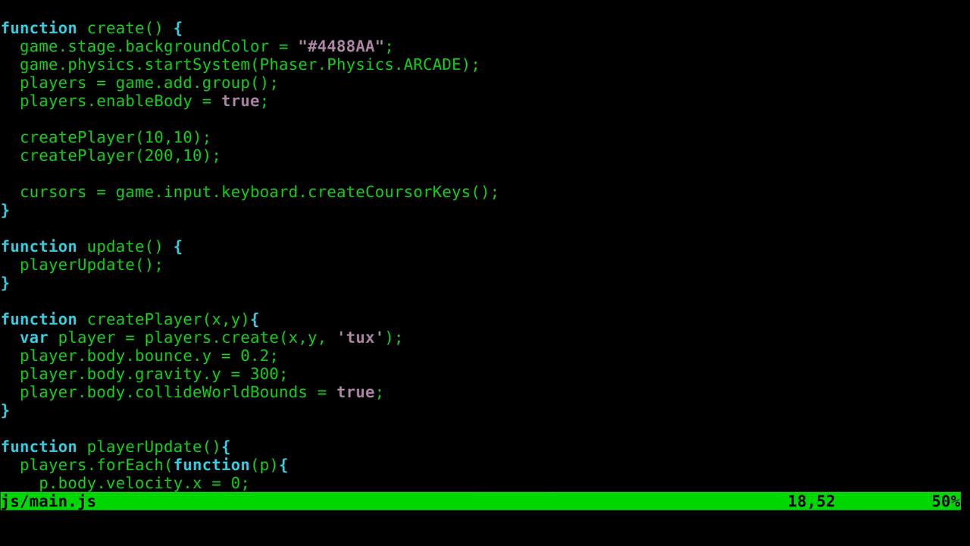
key("BackSpace")
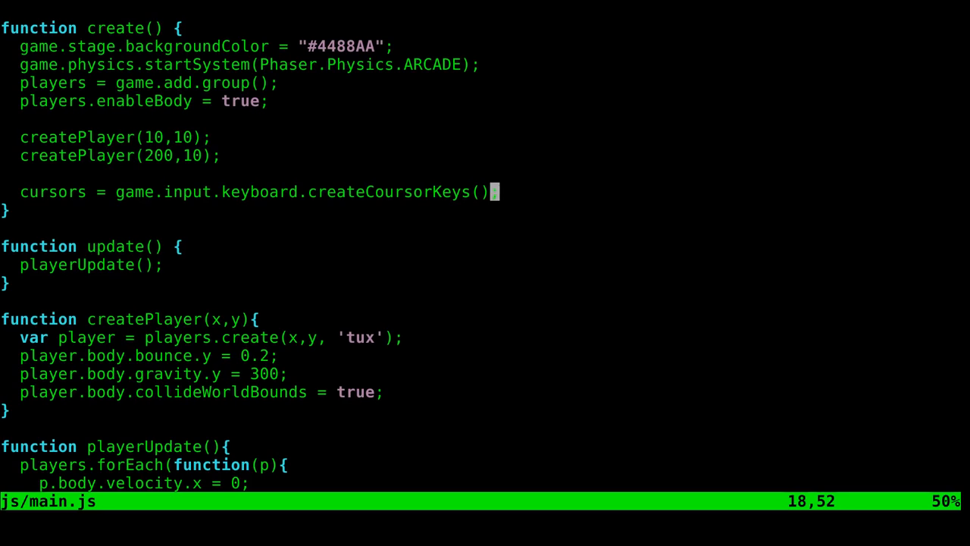
type(";")
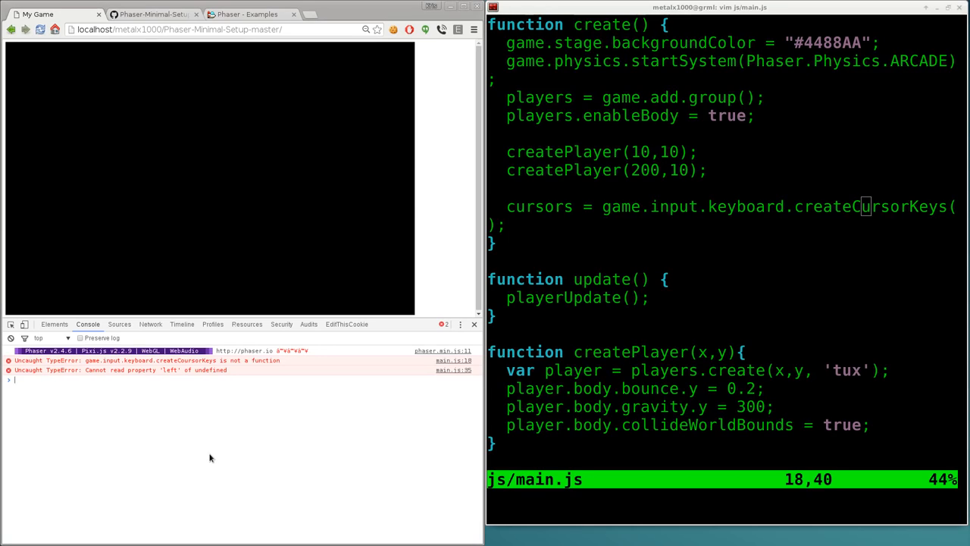
key("F11")
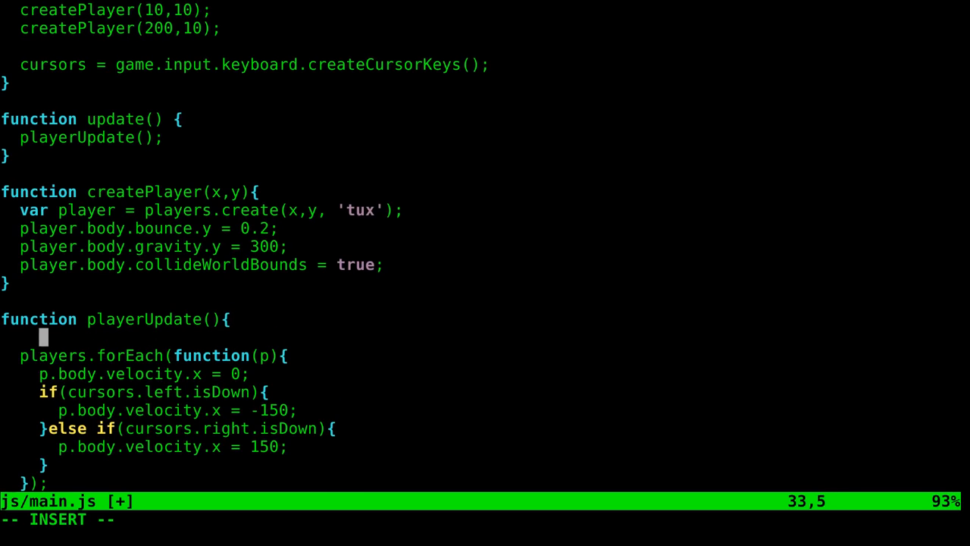
Begin playerUpdate with game.physics.arcade.collide(players, players);
type("ga")
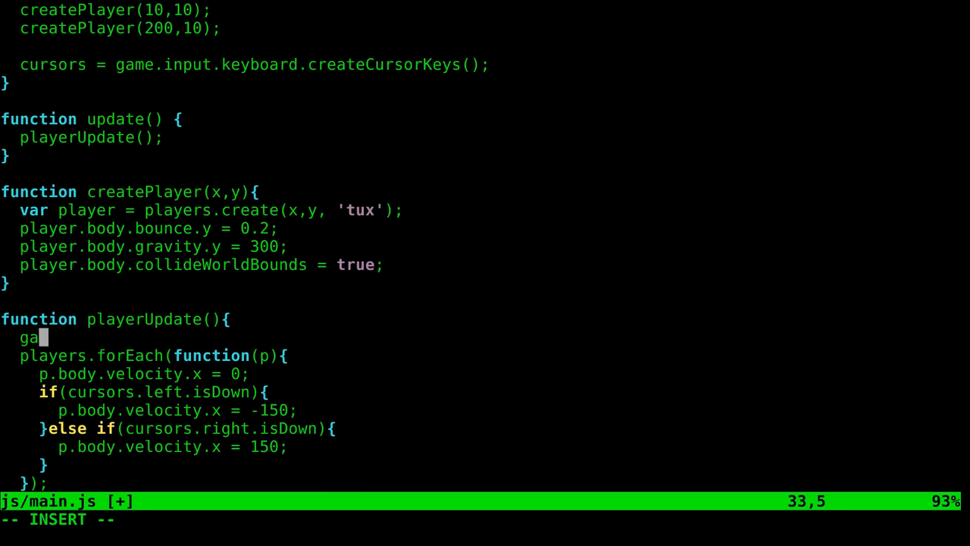
type("me.physi")
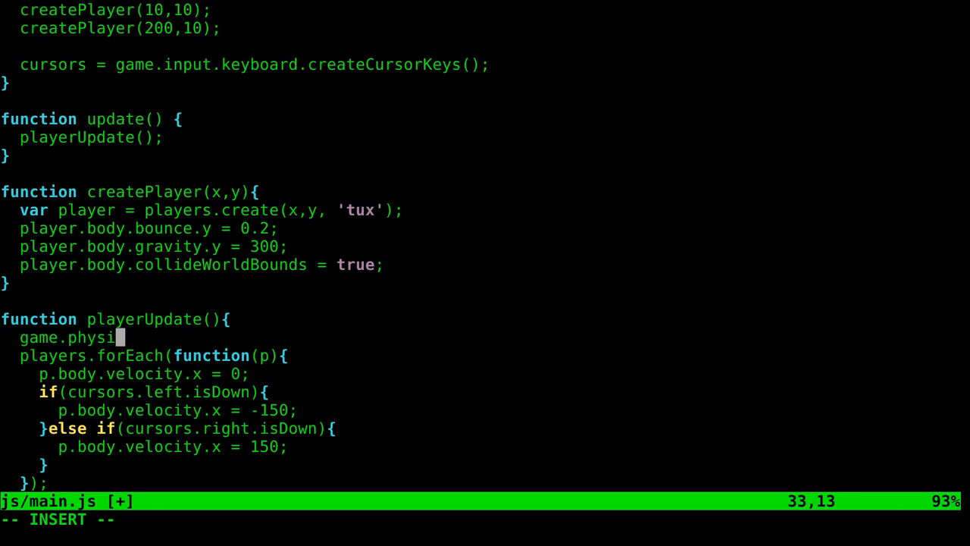
type("cs.arc")
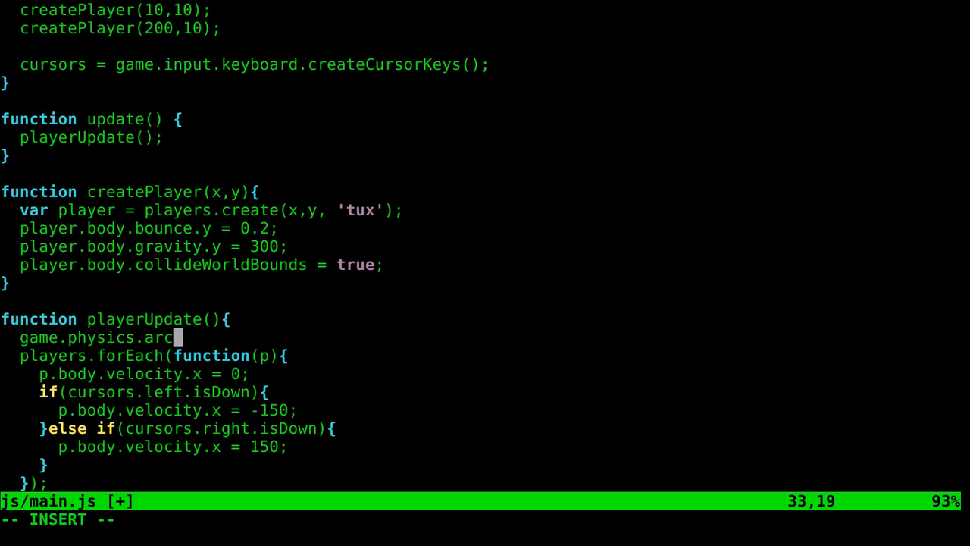
type("ade.co")
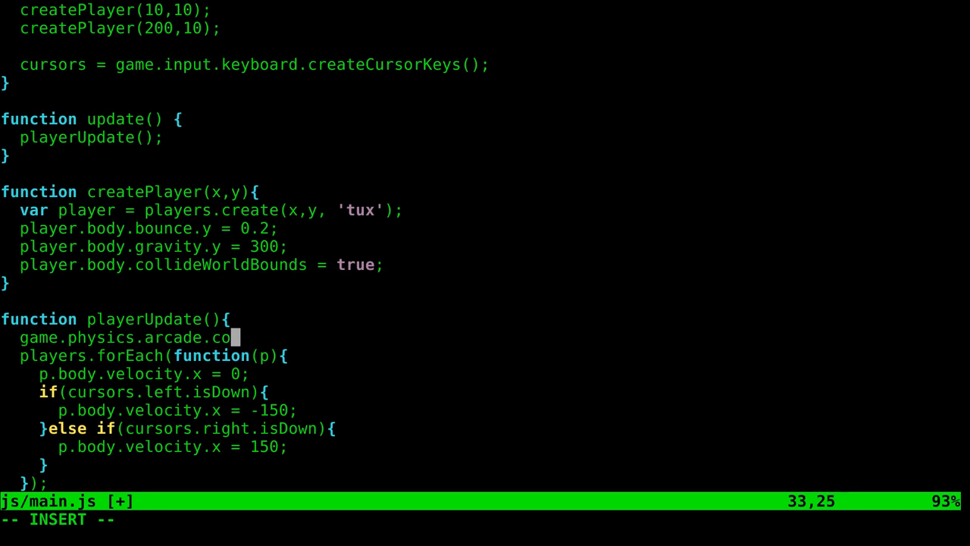
type("llide")
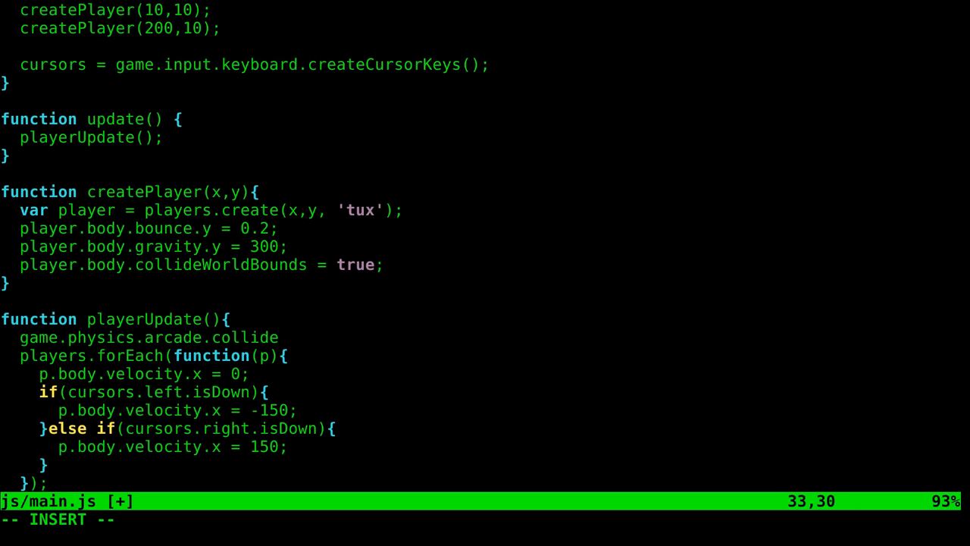
type("();")
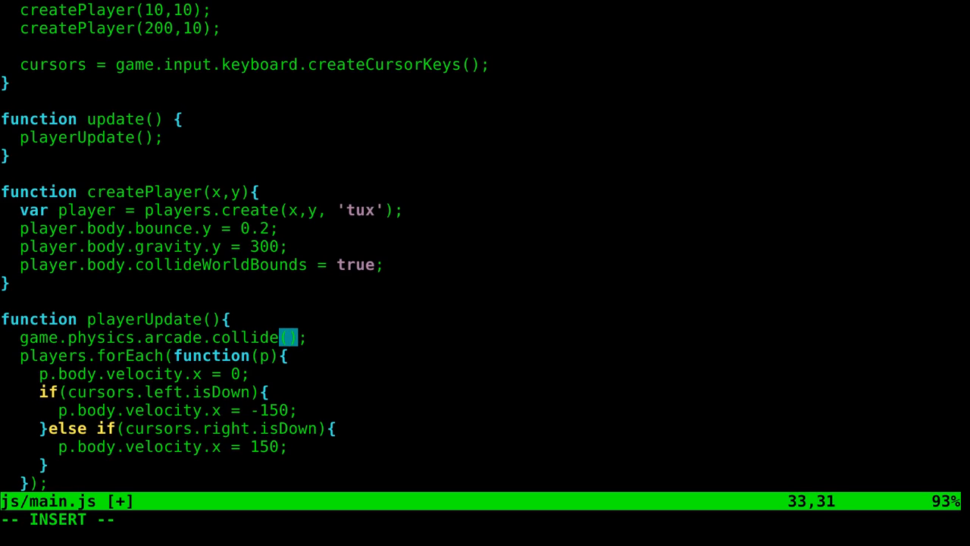
type("players,")
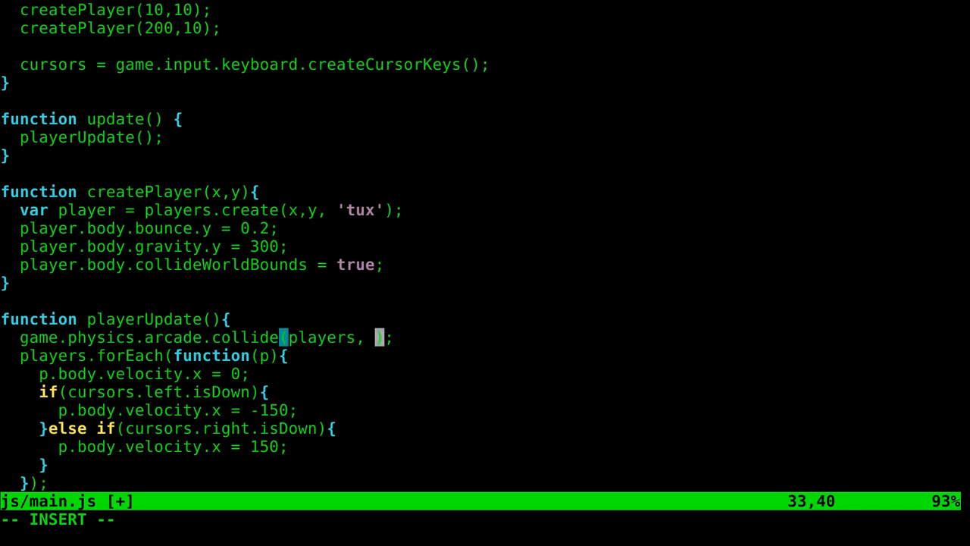
type("players")
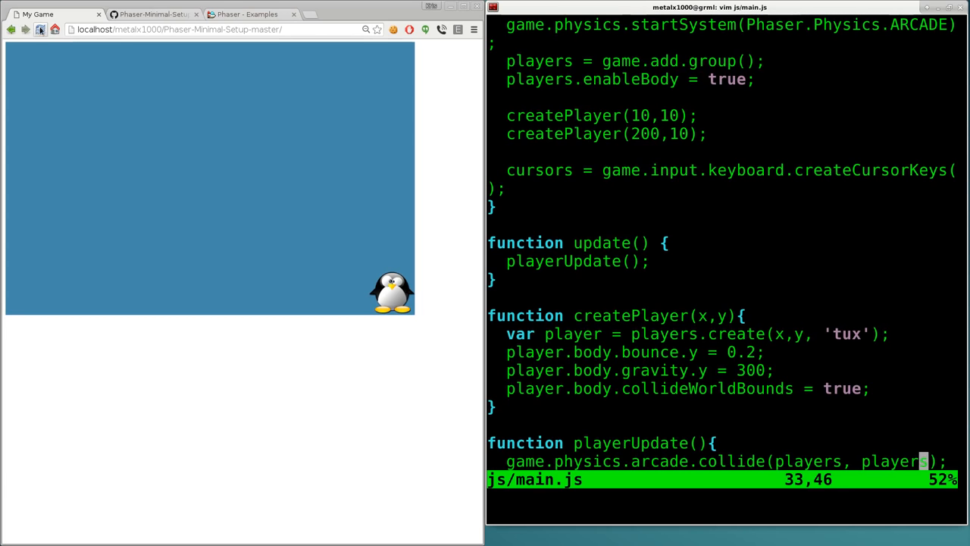
Reload the game page to check whether the players collide with each other
left_click(40, 29)
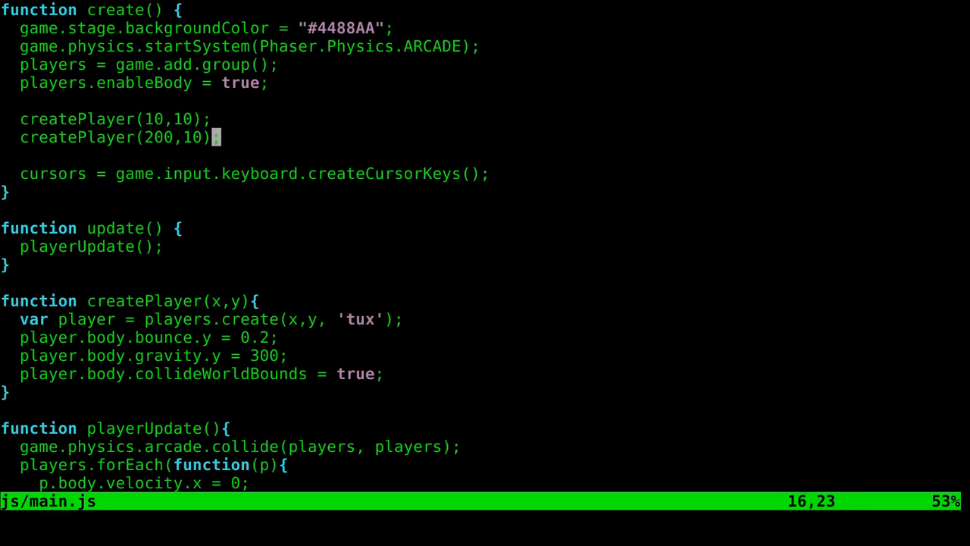
Duplicate the createPlayer(200, 10) line in create() and edit the copy's y coordinate
type(";")
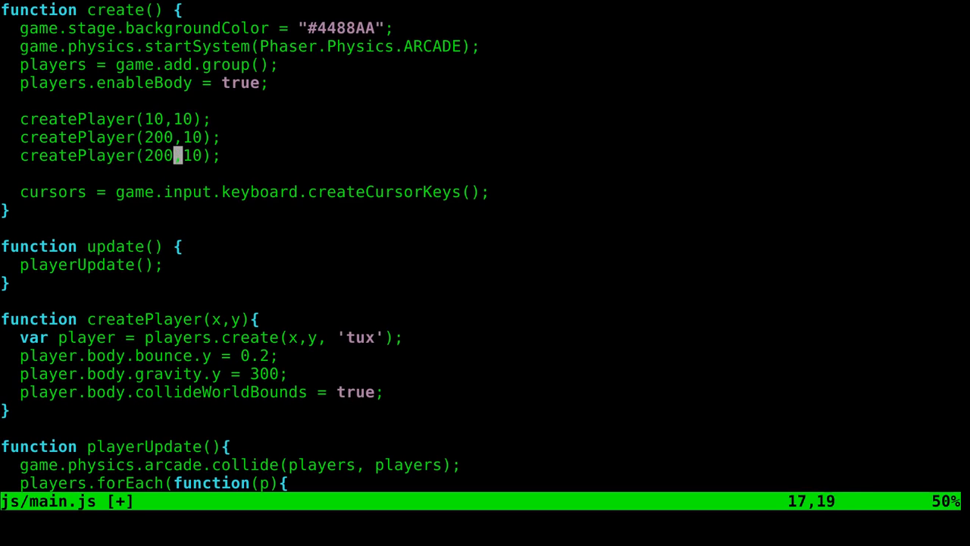
type("0")
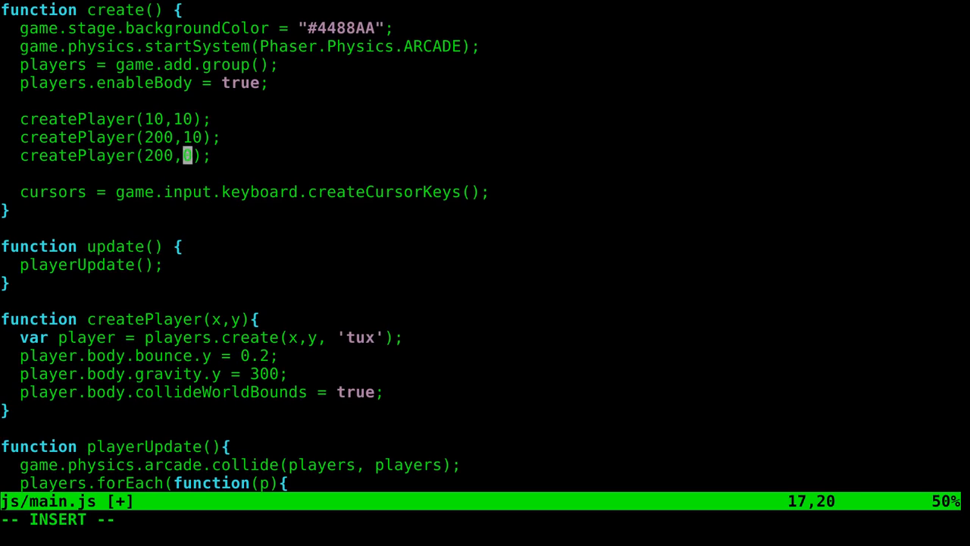
type("0")
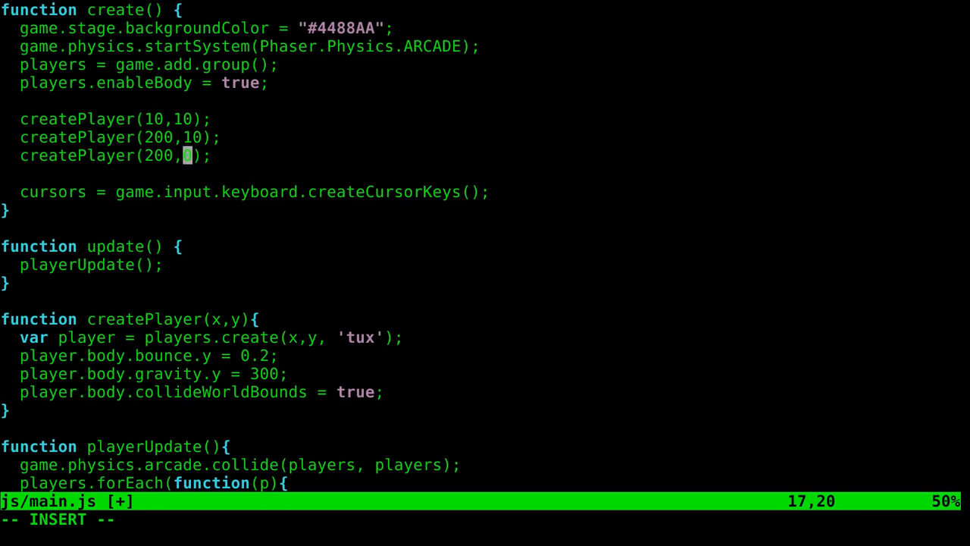
type("0")
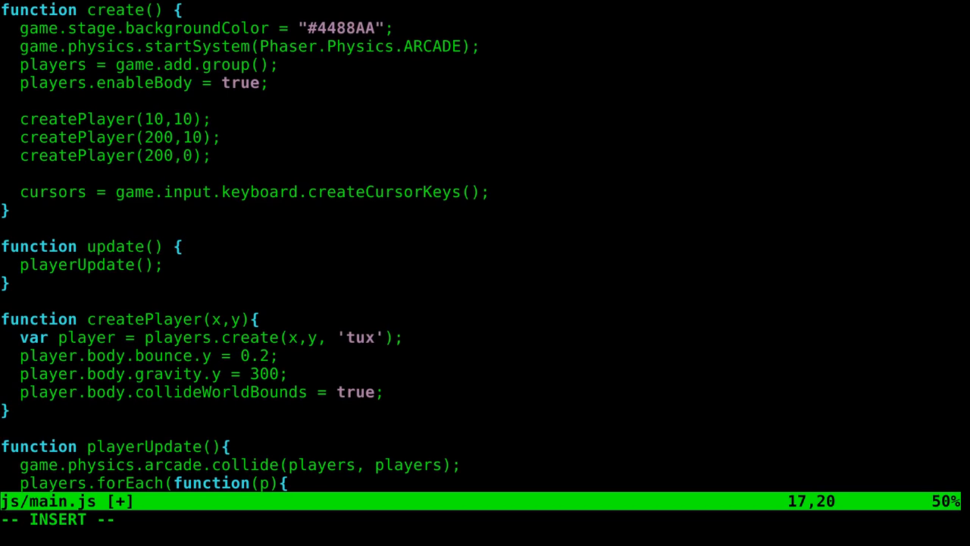
type("10")
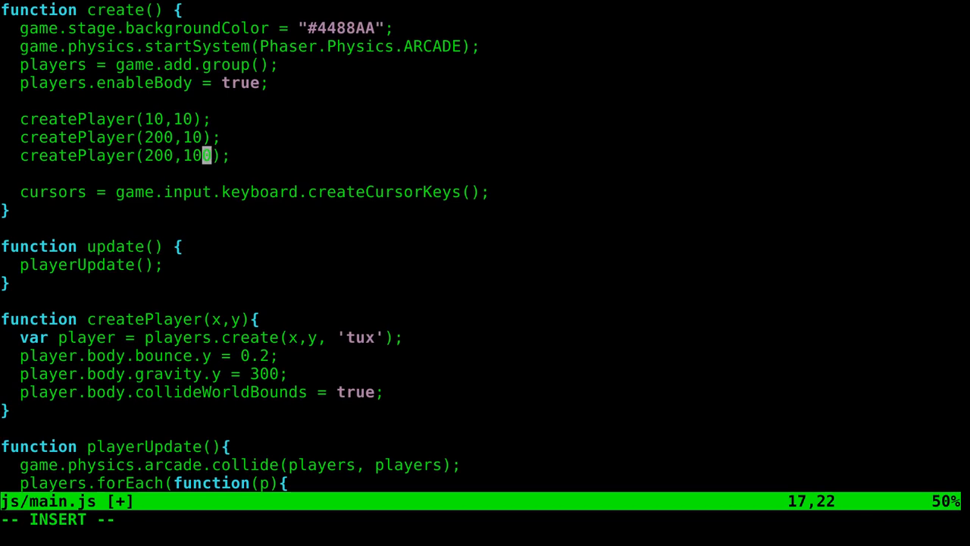
key("Escape")
type("i")
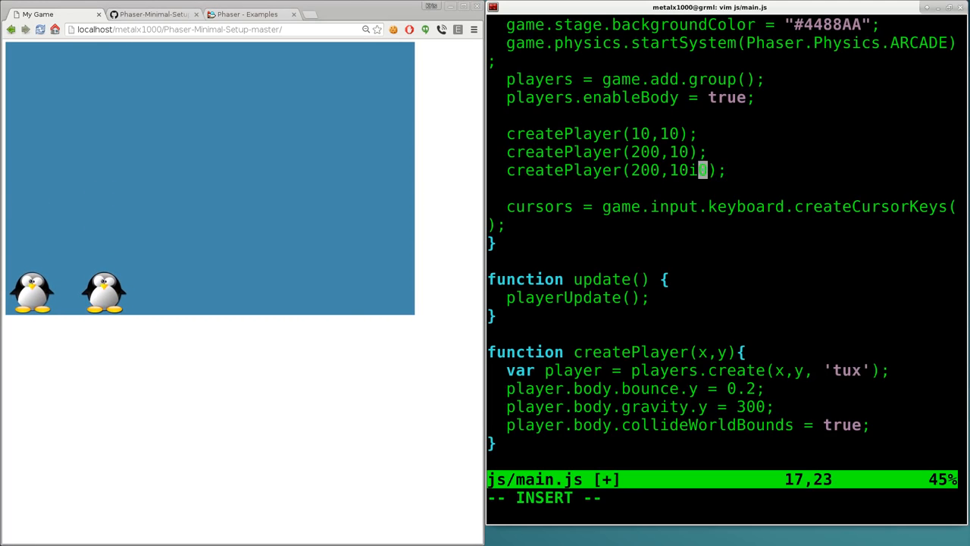
Set the third player to createPlayer(200, 150) and reload the game in Chrome
type("5")
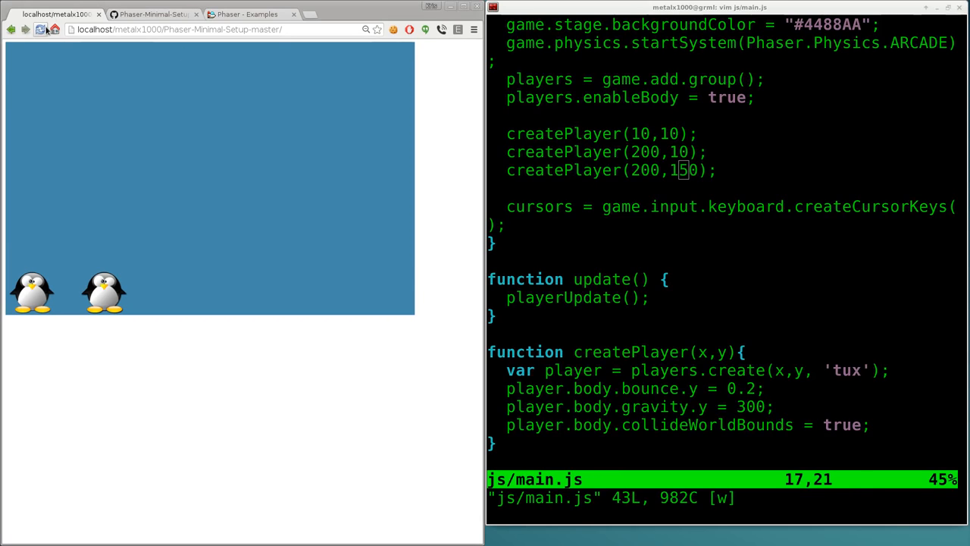
left_click(41, 29)
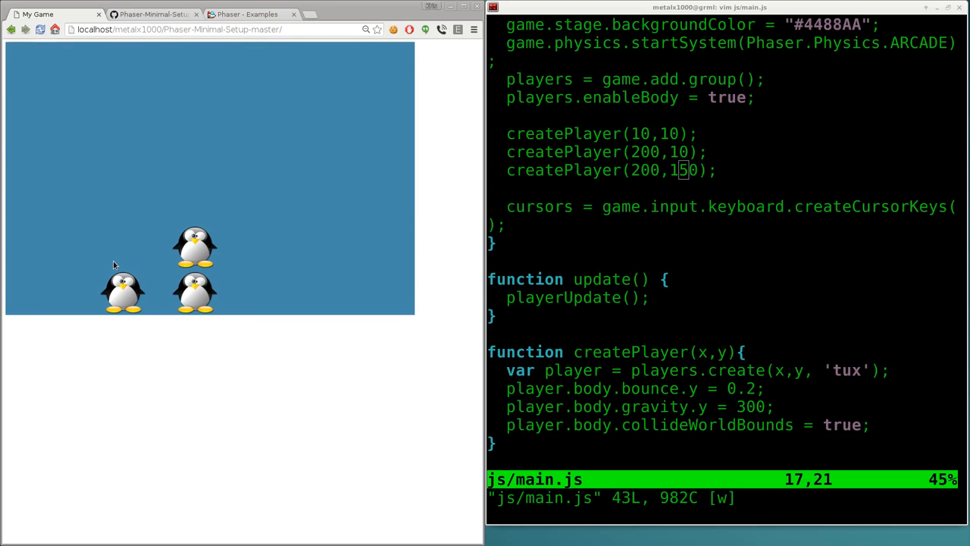
mouse_move(184, 264)
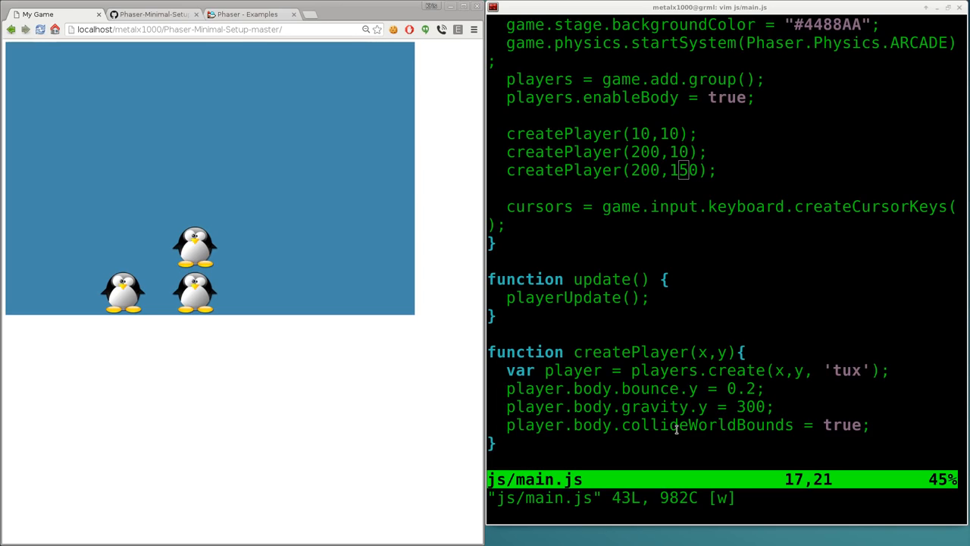
mouse_move(681, 250)
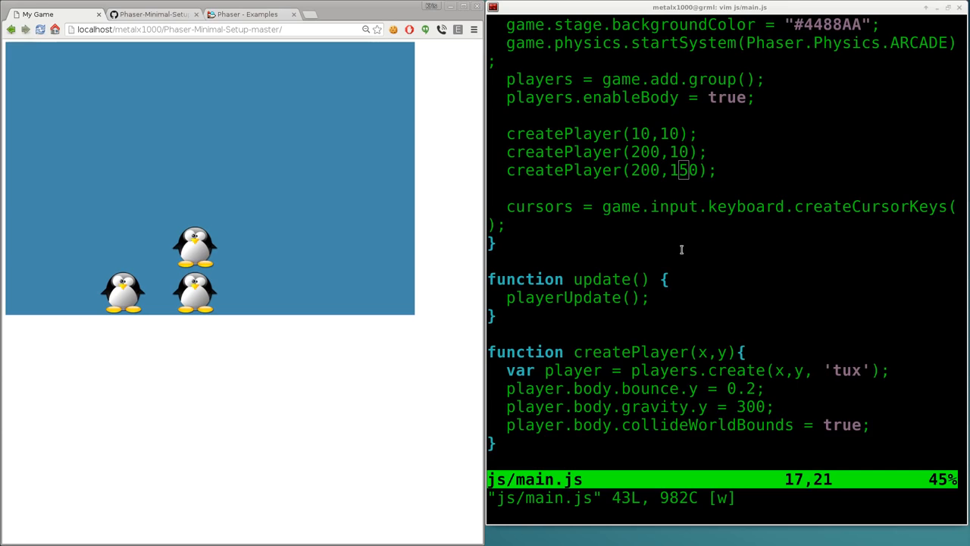